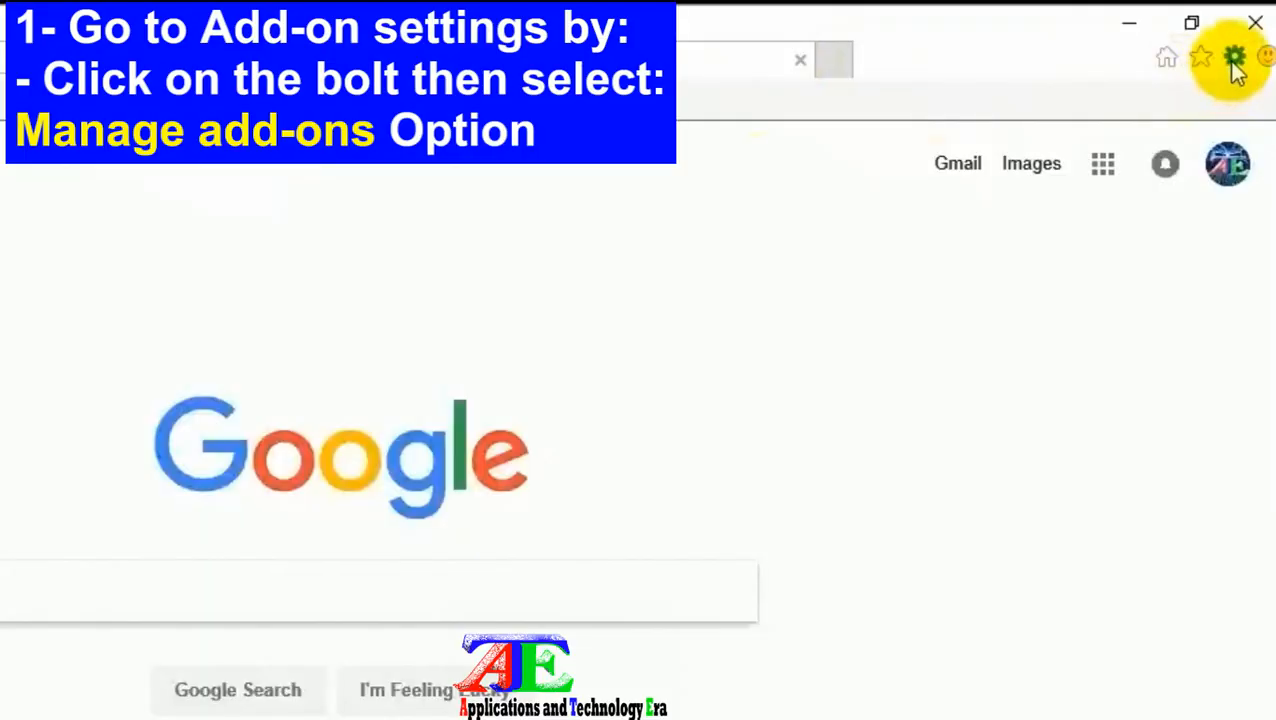
Open Manage add-ons from Internet Explorer's Tools gear menu
left_click(1237, 56)
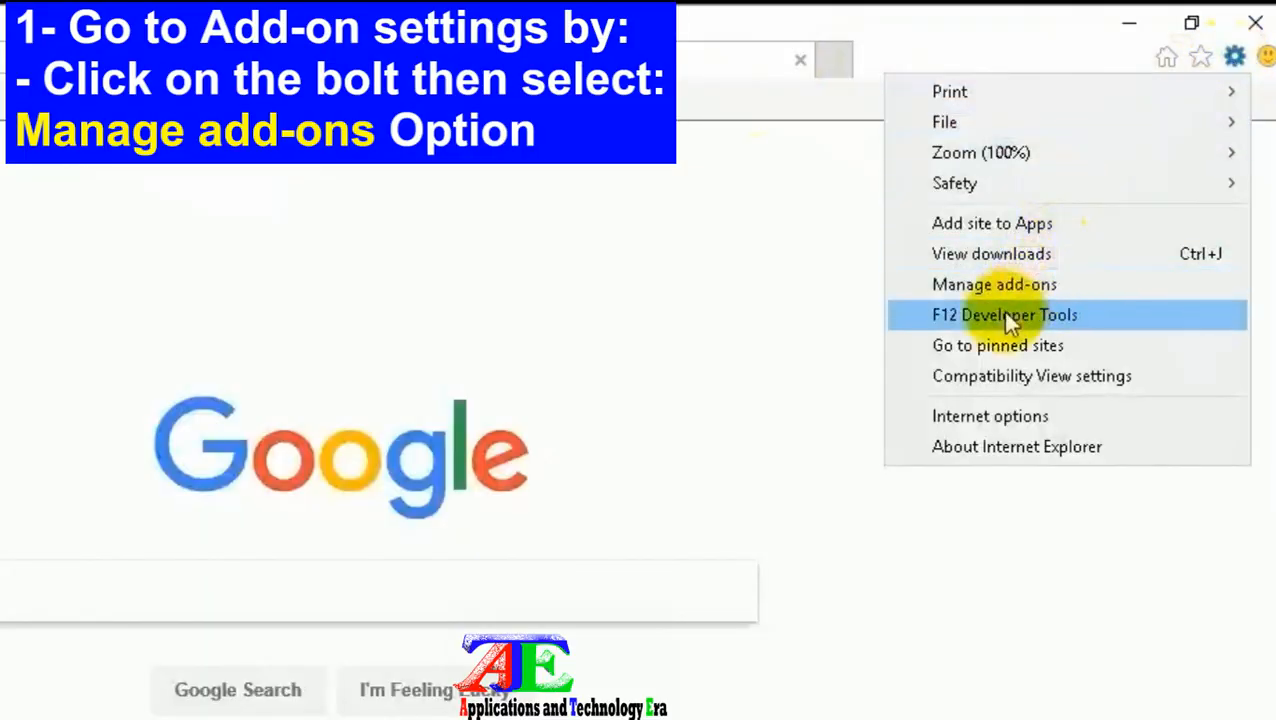
left_click(995, 284)
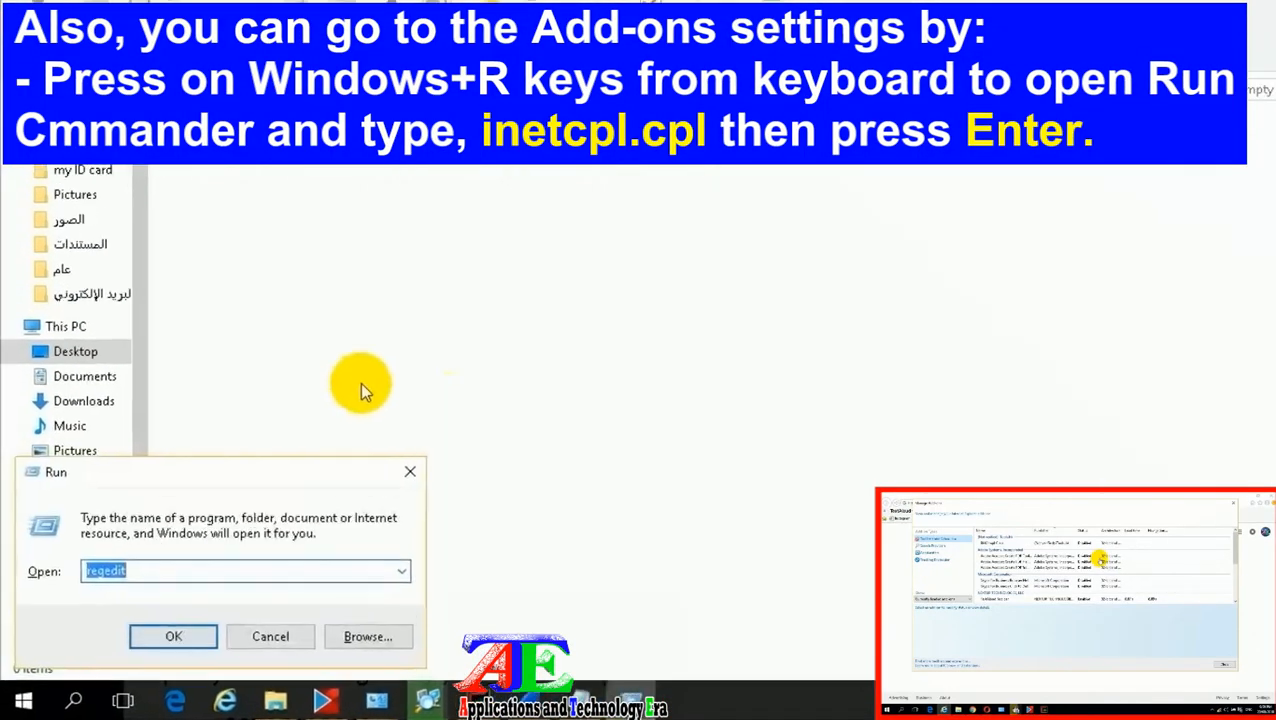
Run inetcpl.cpl and open Manage add-ons from the Programs tab of Internet Properties
type("inetcpl")
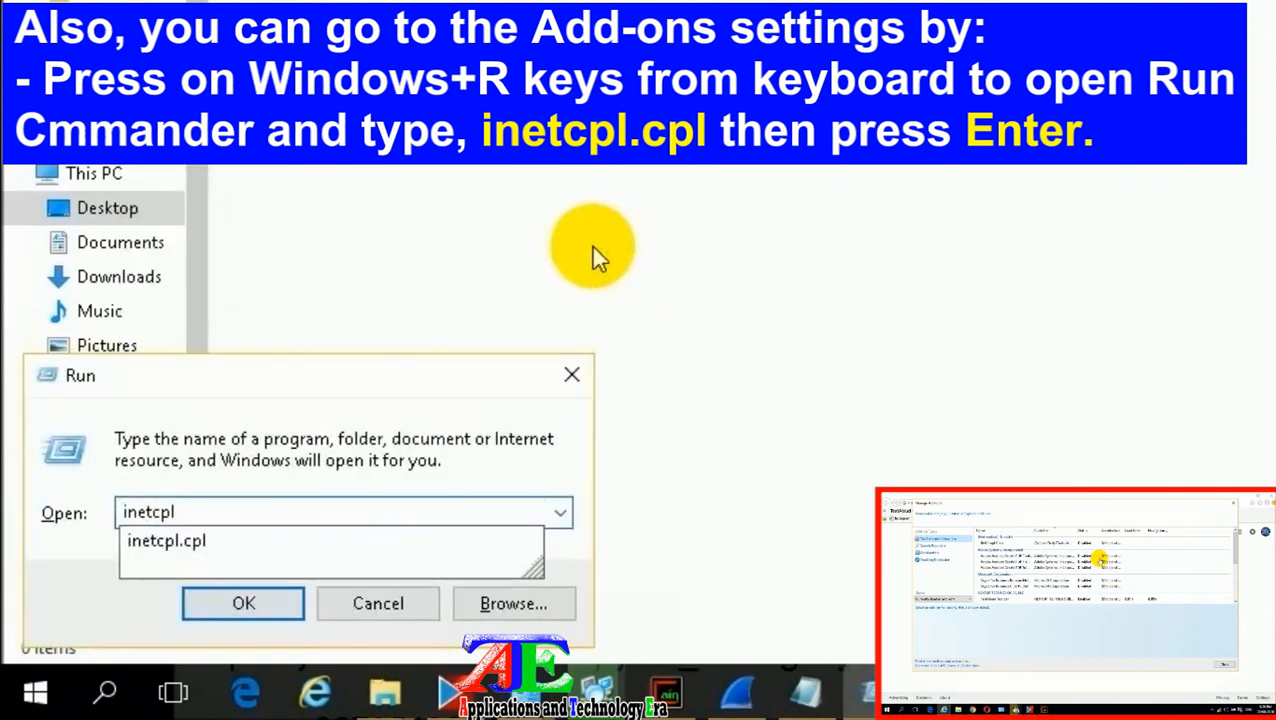
left_click(243, 603)
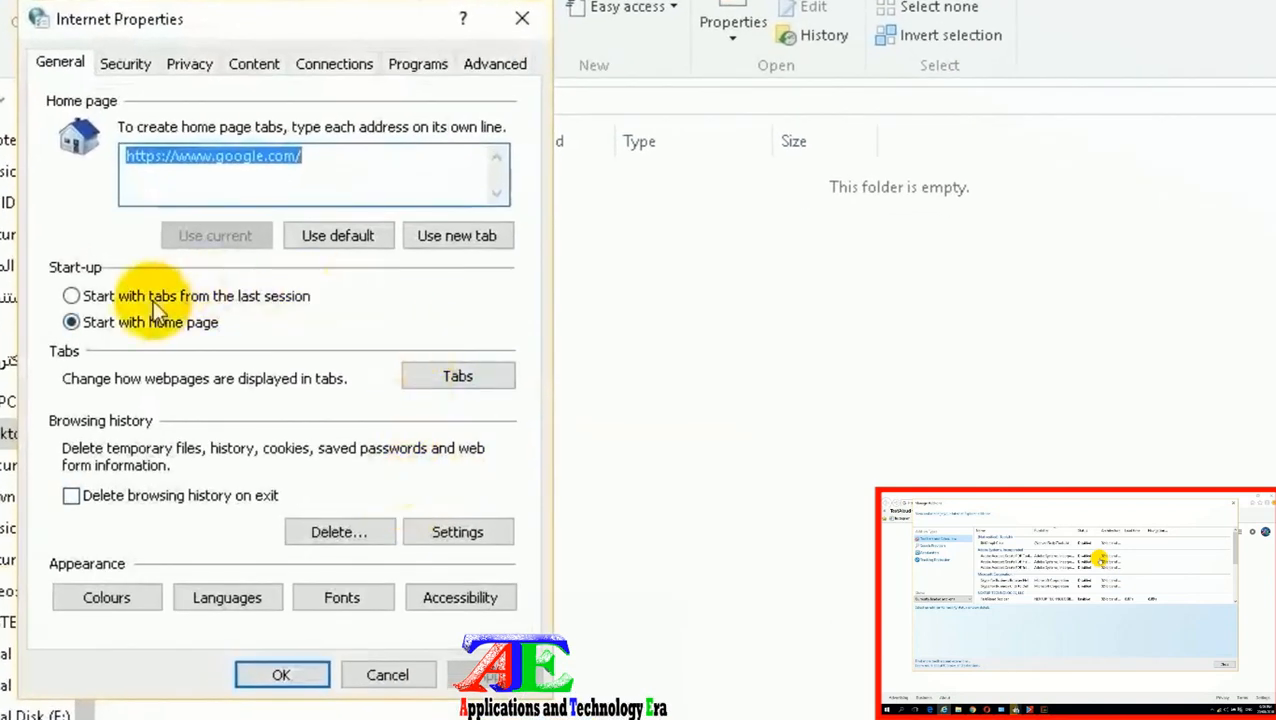
mouse_move(310, 127)
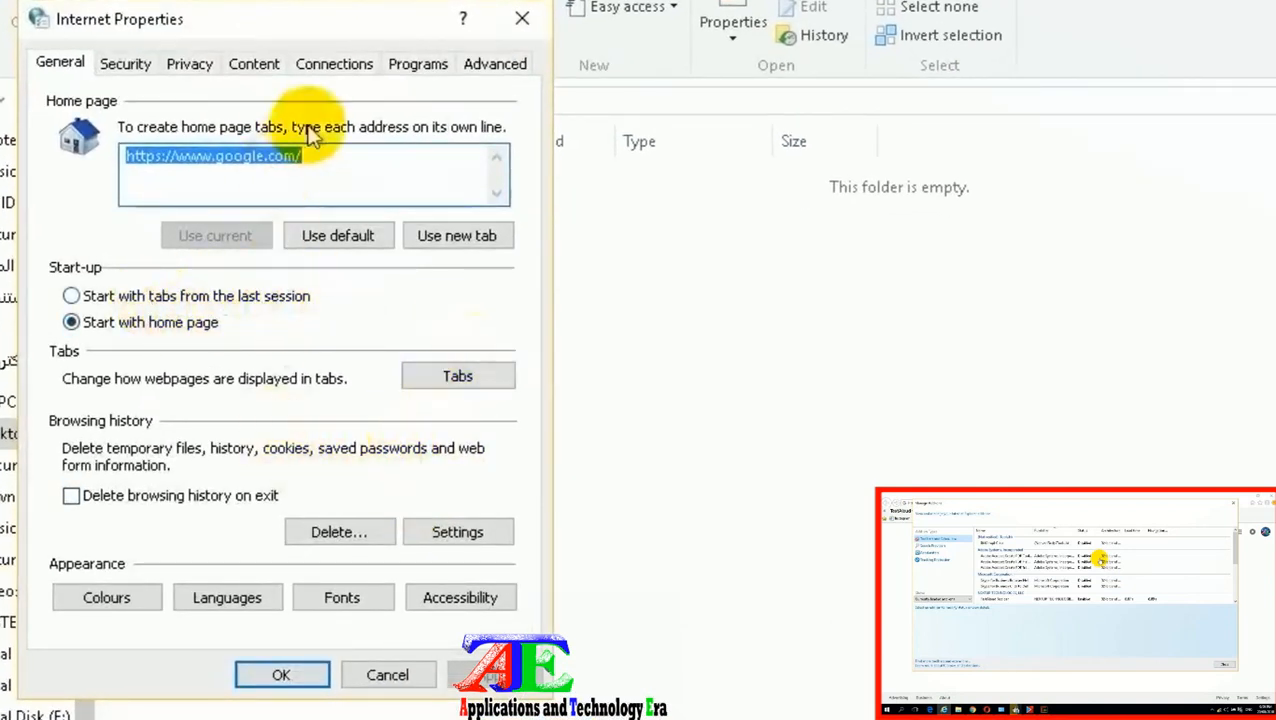
left_click(417, 63)
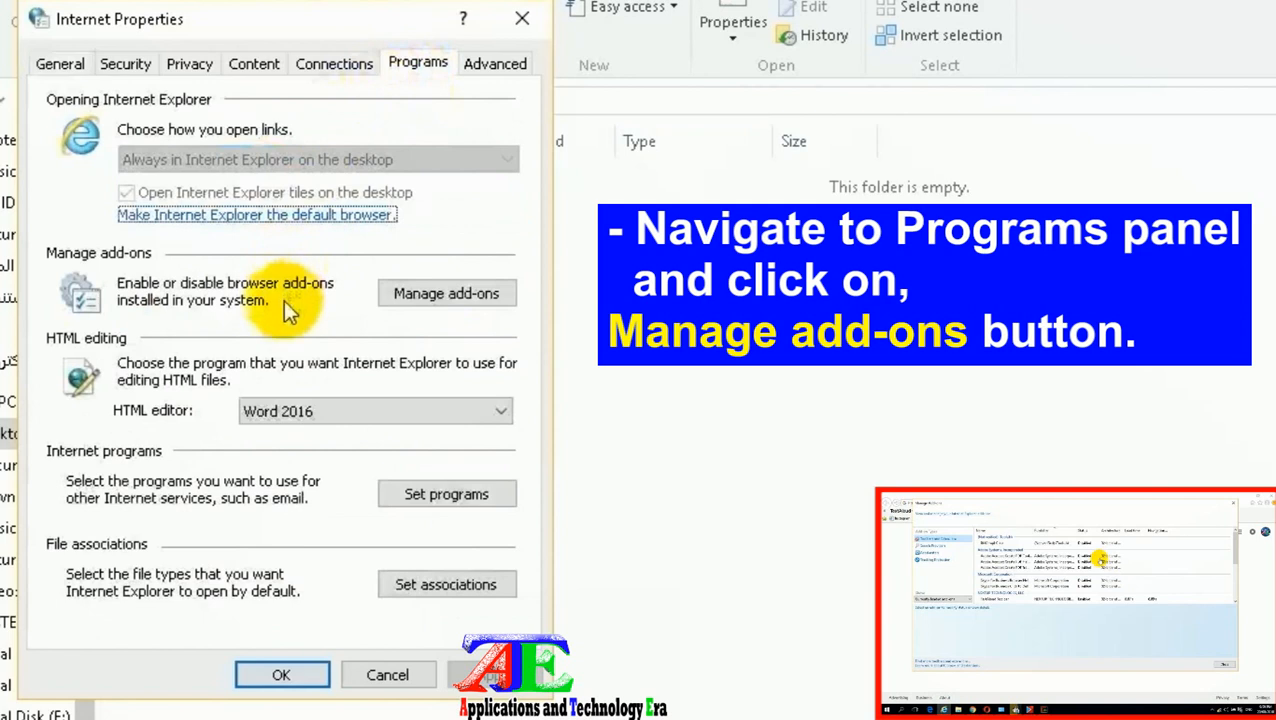
left_click(446, 293)
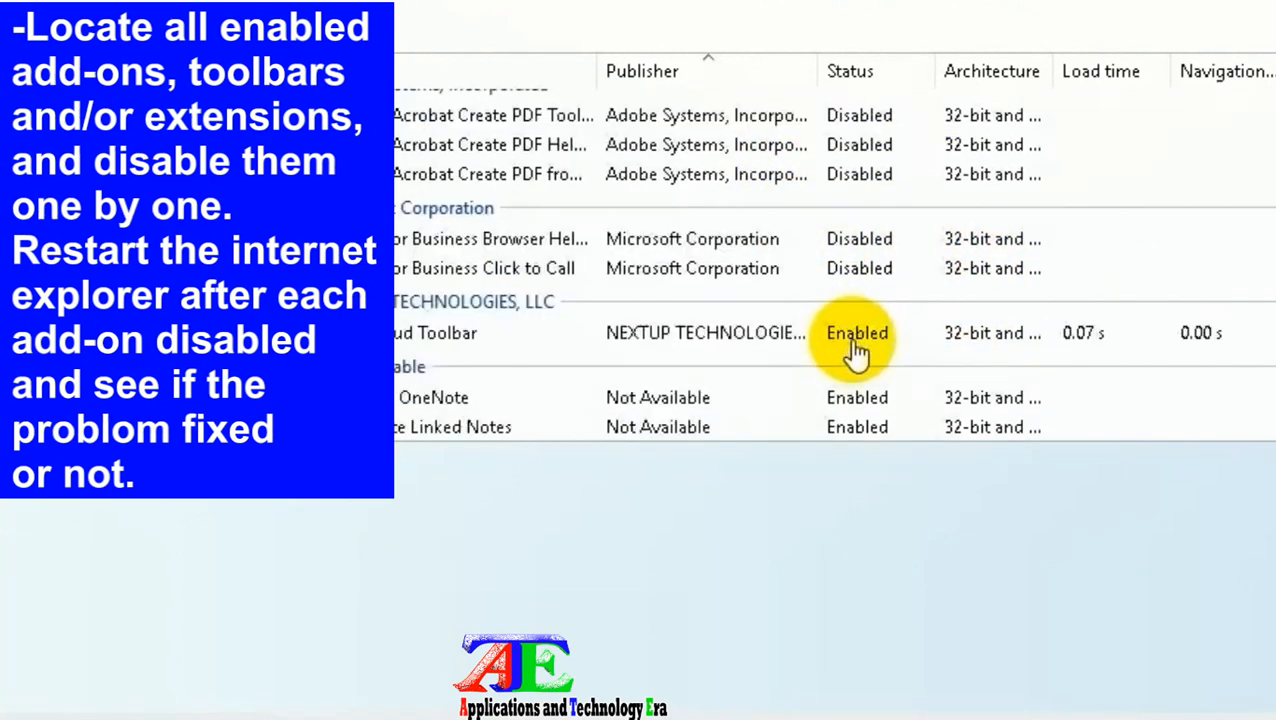
Disable the still-enabled toolbar add-on, close Internet Options, and go to 192.168.1.1
right_click(857, 333)
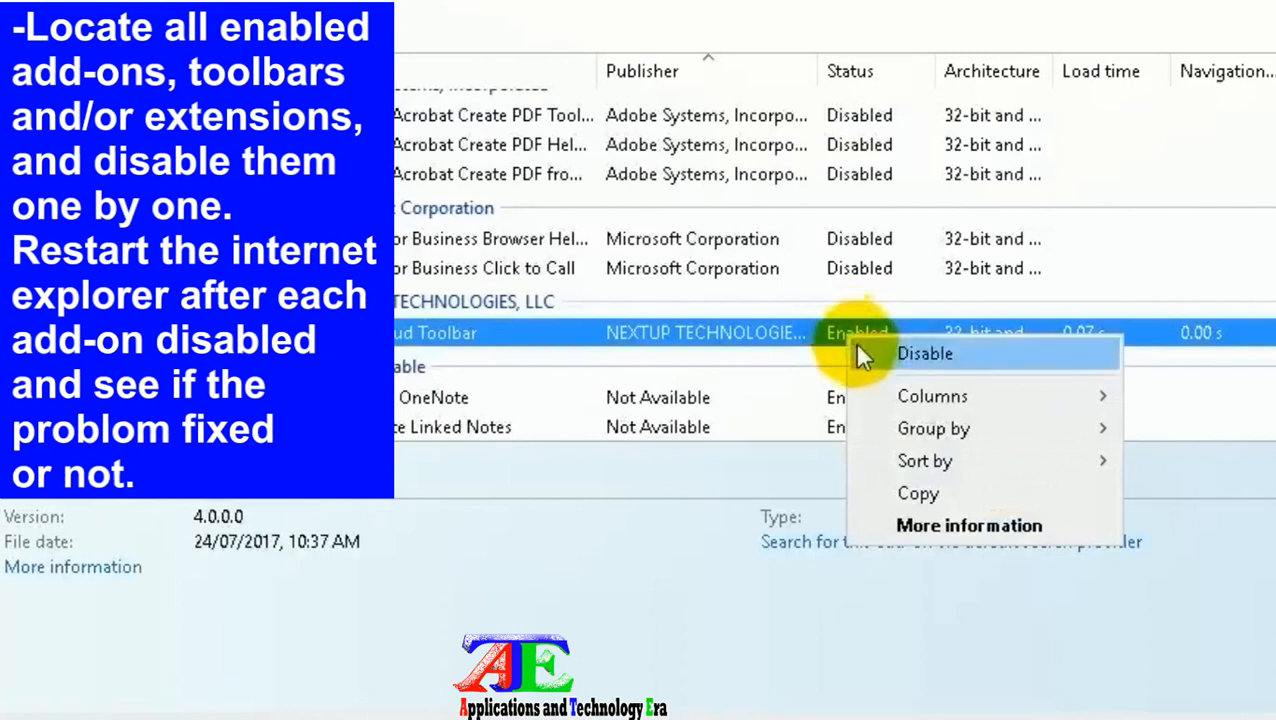
left_click(924, 353)
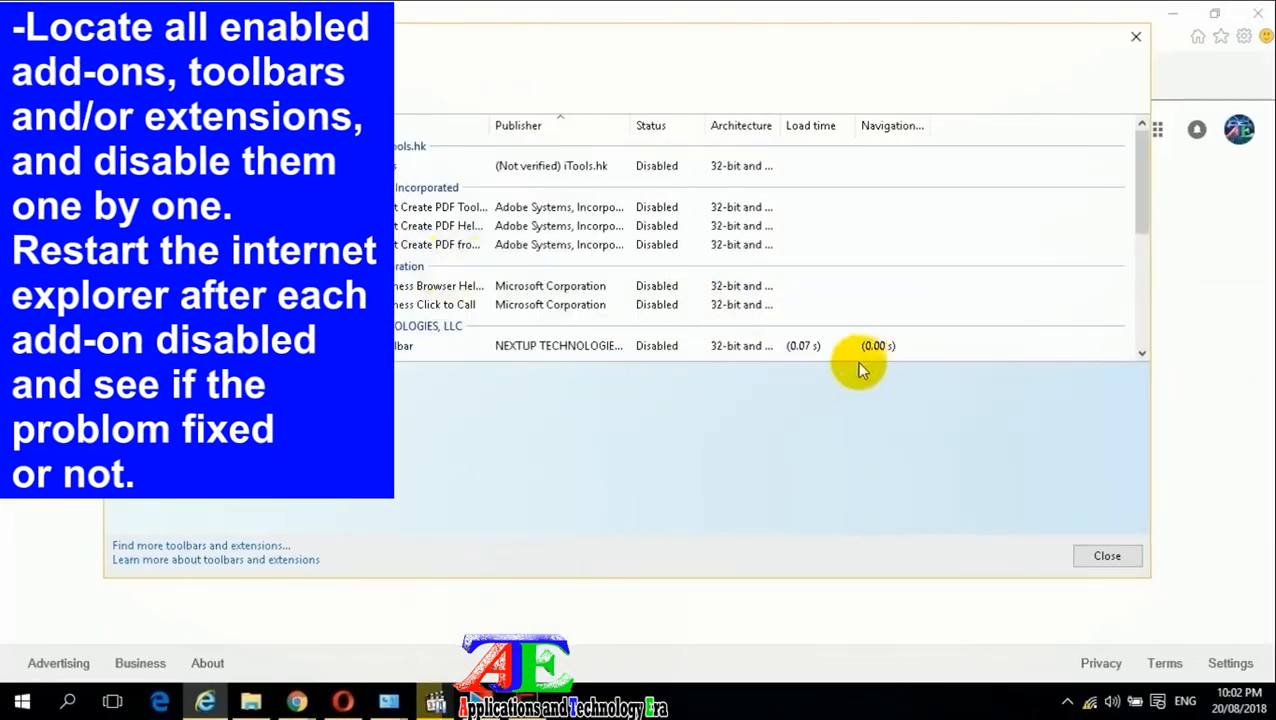
mouse_move(1132, 37)
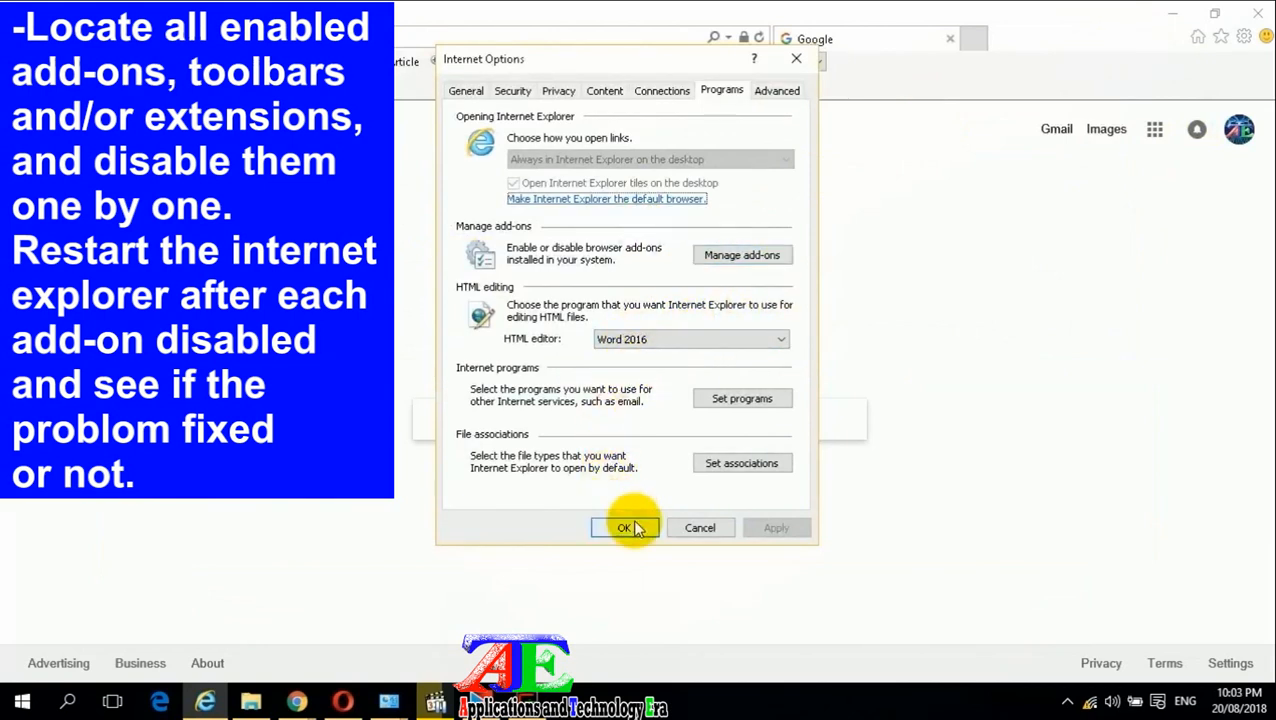
left_click(625, 527)
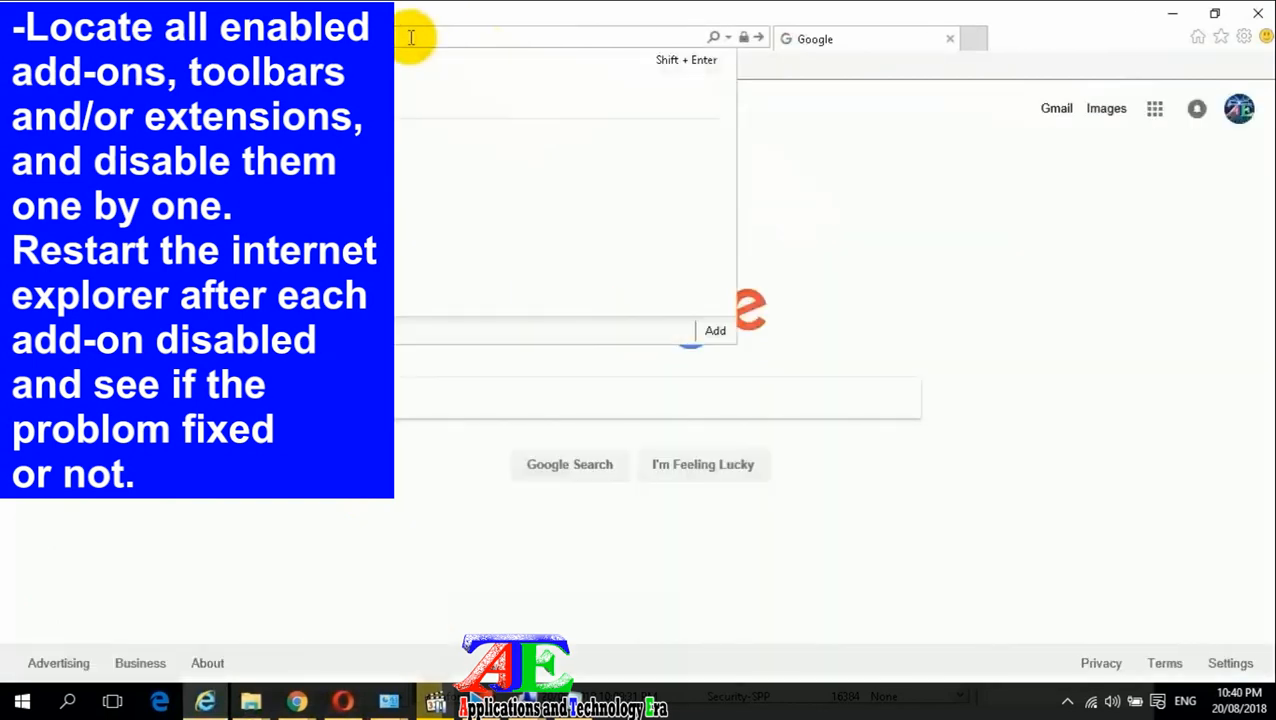
type("192.168.1.1/login_security.html")
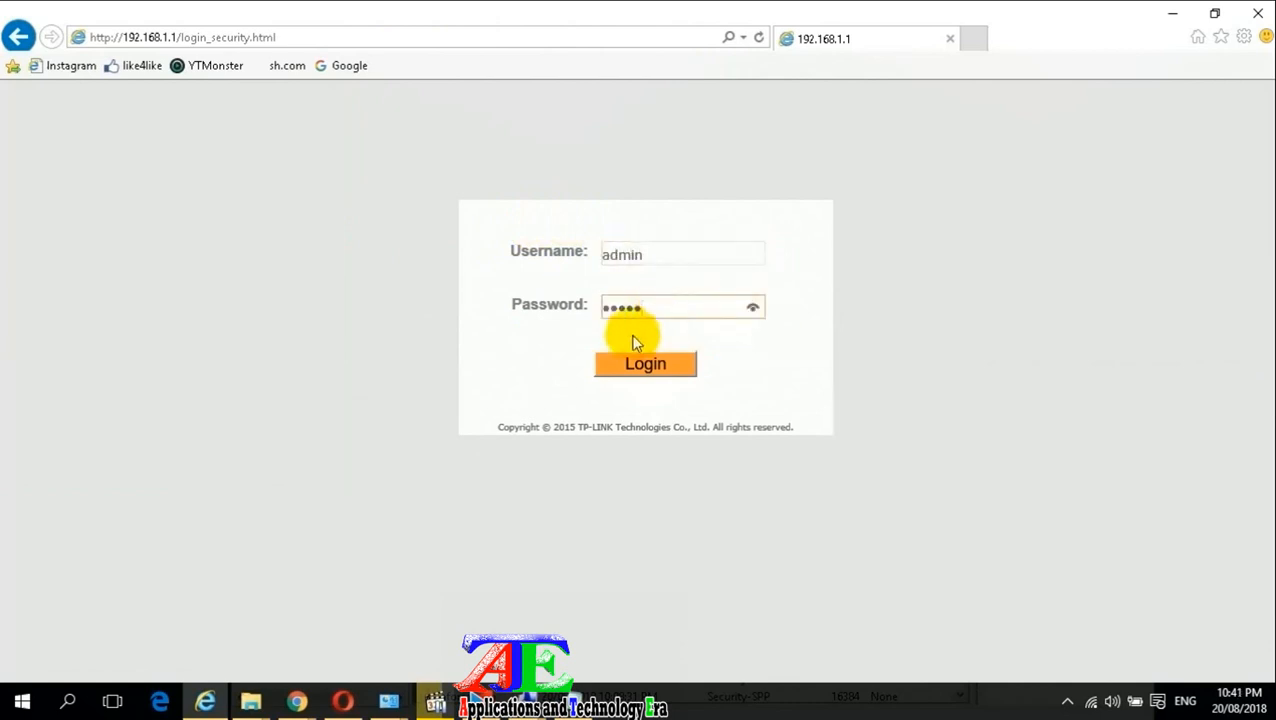
After the login crash, disable the Java(tm) Plug-In SSV Helper and refocus the router password field
left_click(645, 364)
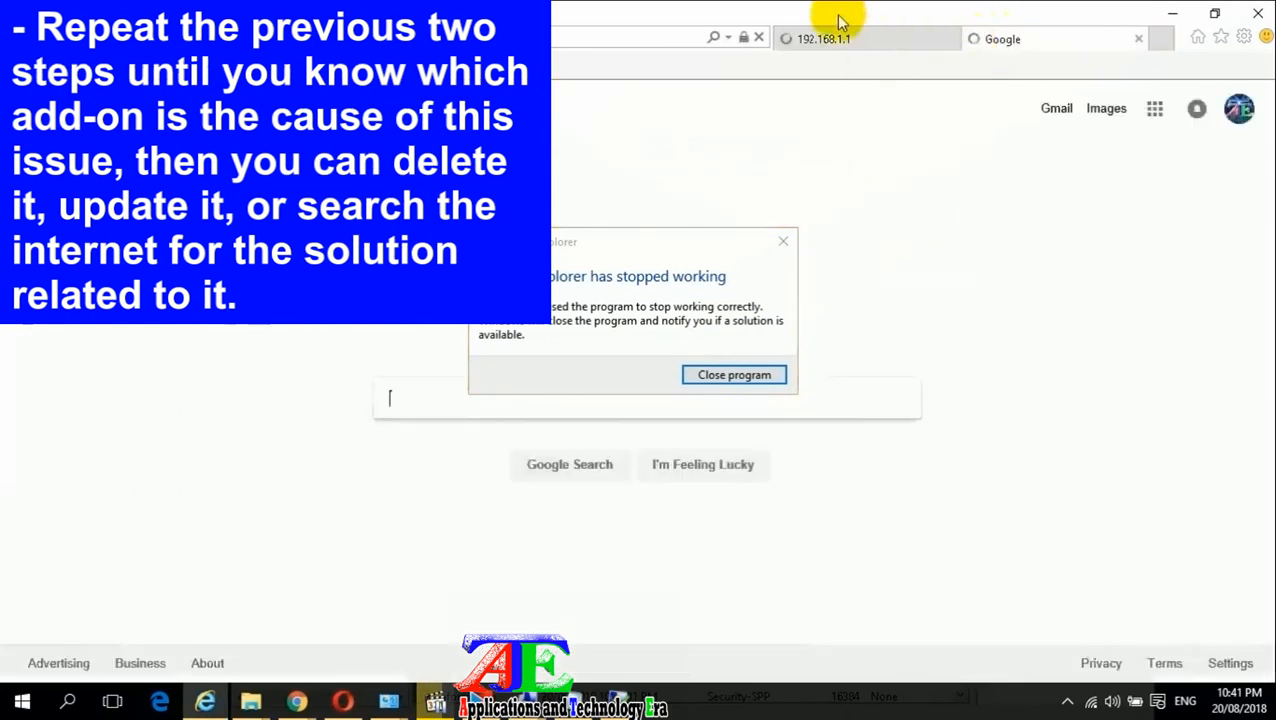
left_click(734, 374)
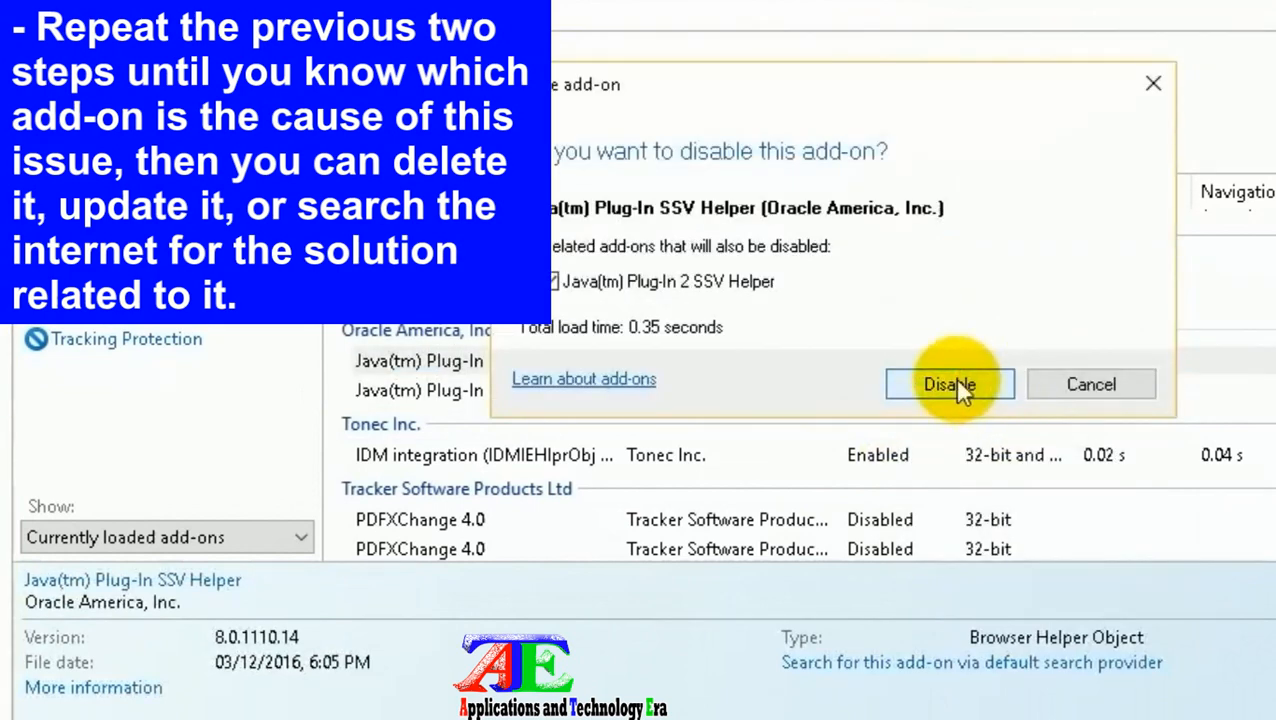
left_click(950, 384)
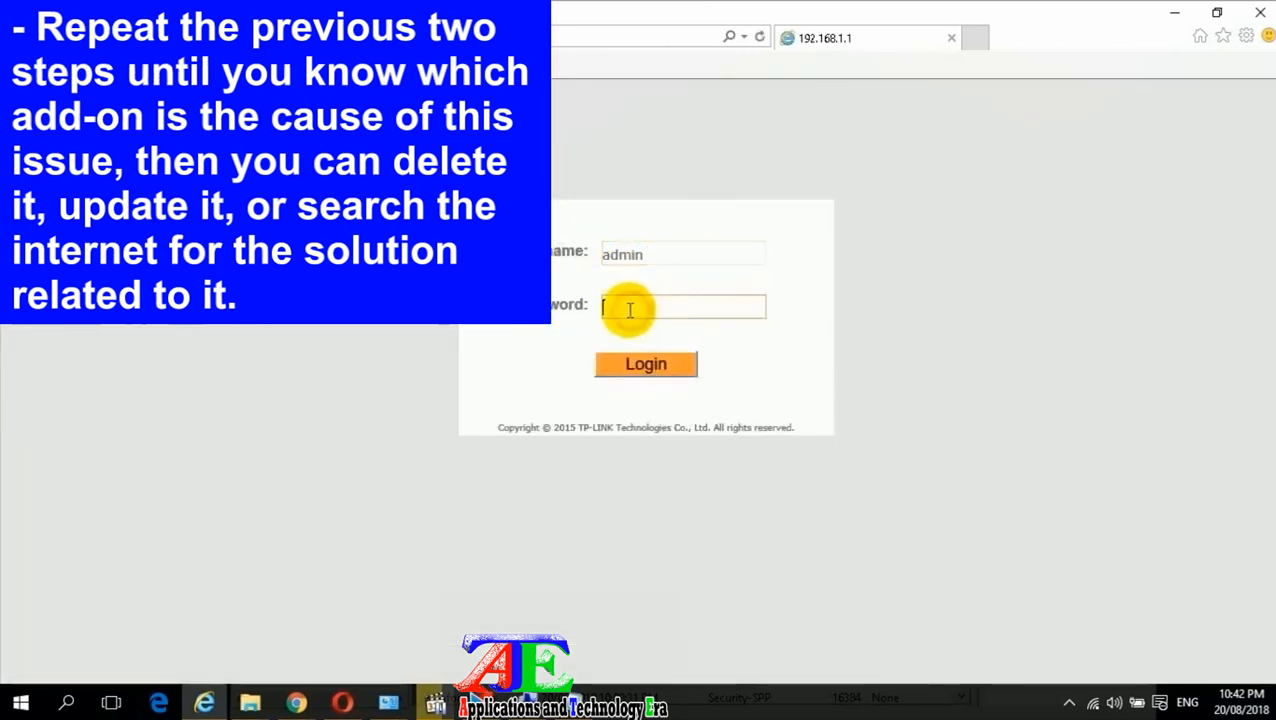
left_click(645, 364)
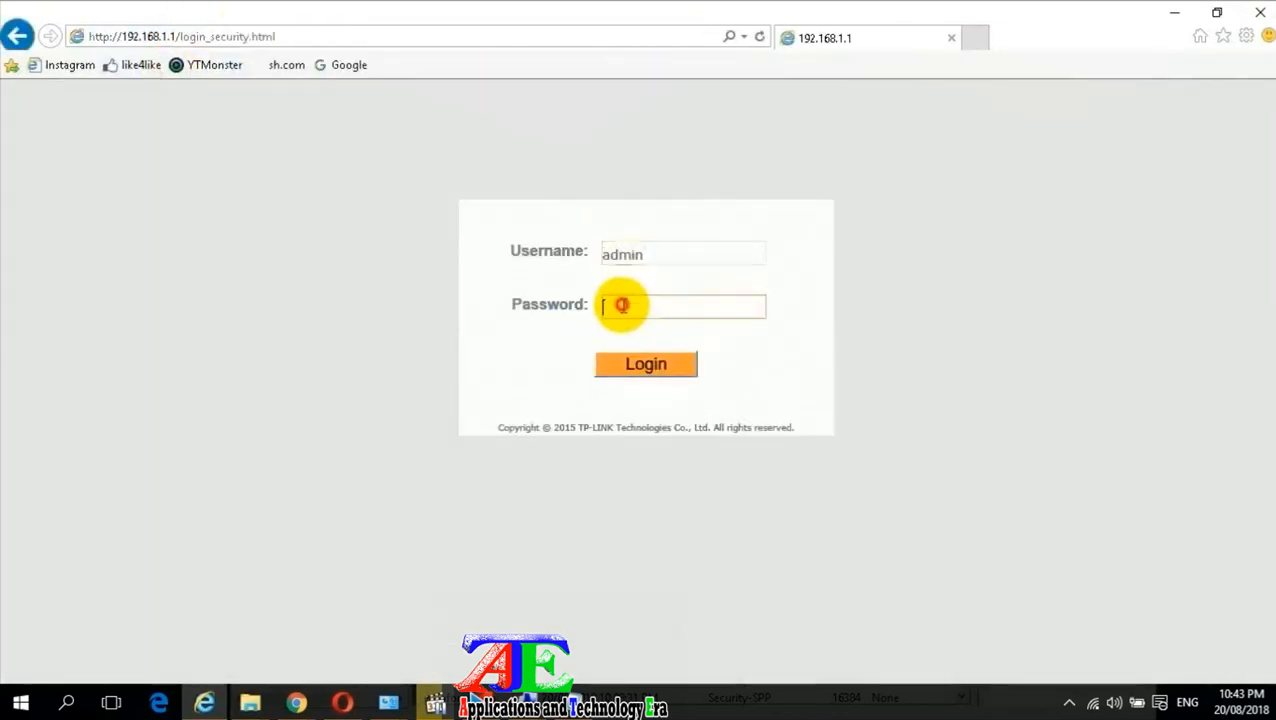
left_click(645, 364)
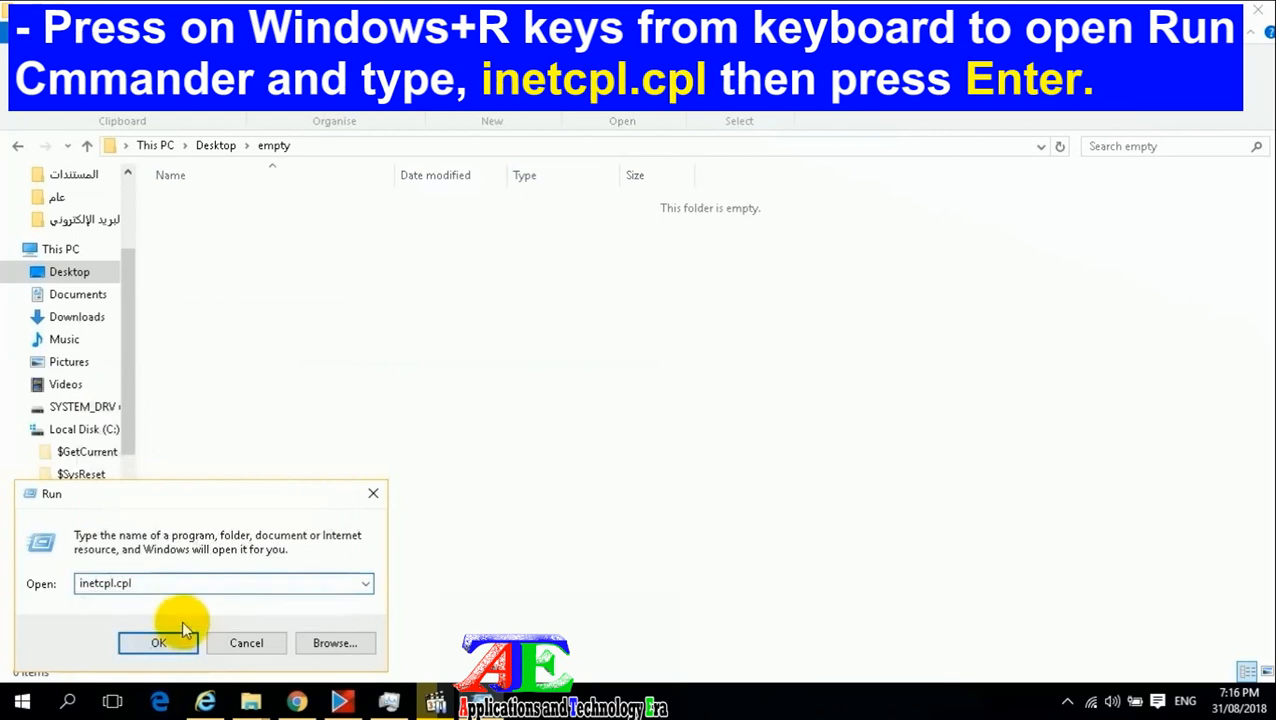
Launch Internet Properties and start deleting browsing history from the General tab
left_click(157, 643)
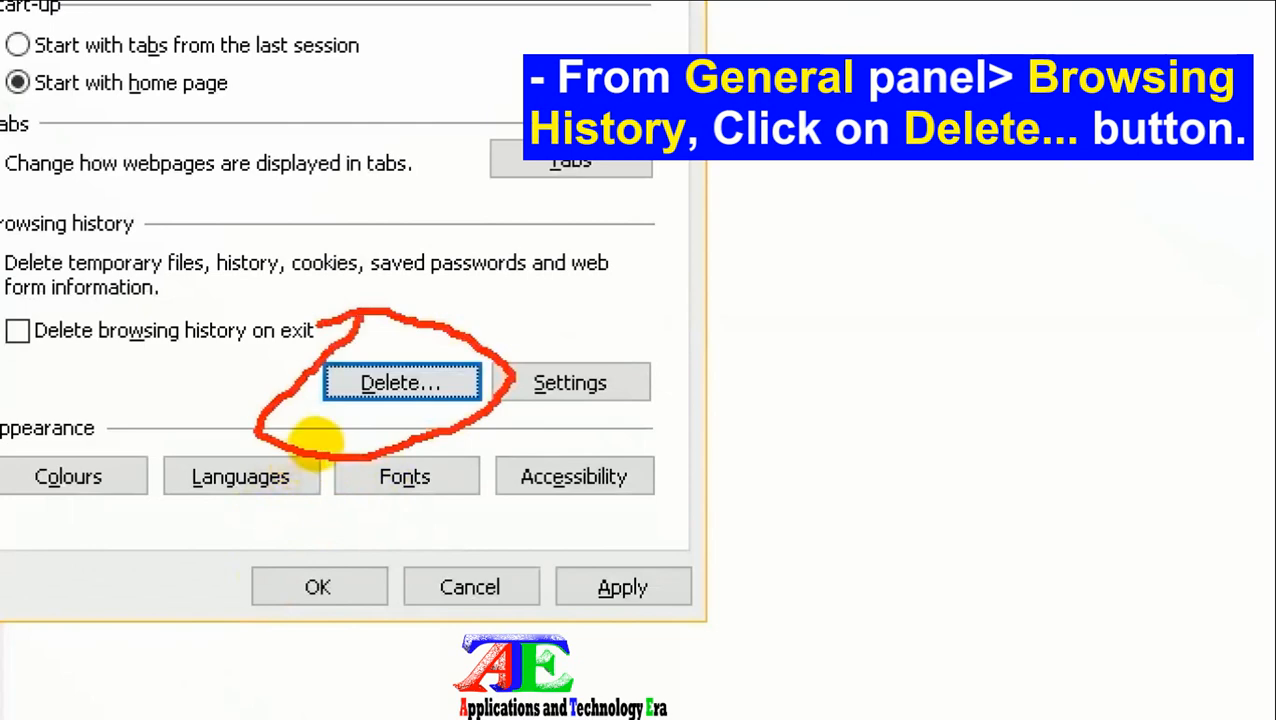
left_click(403, 382)
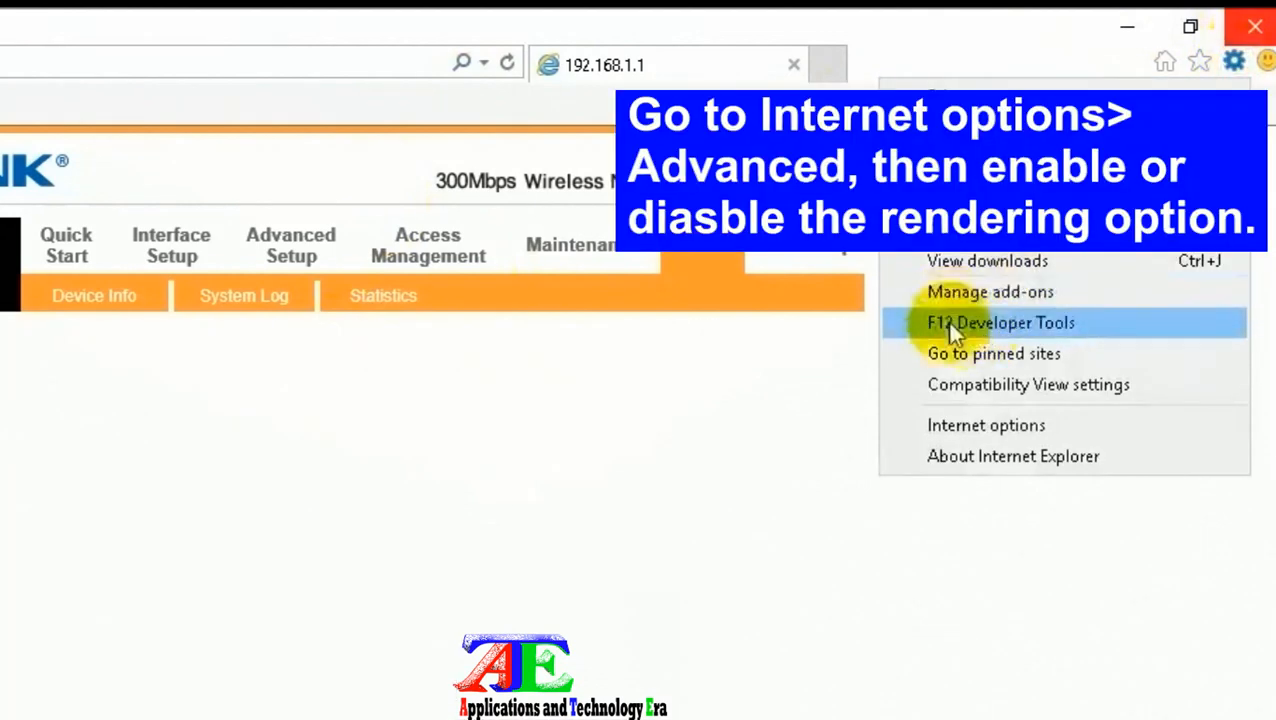
Turn off software rendering in the Advanced Internet Options settings and confirm with OK
left_click(985, 425)
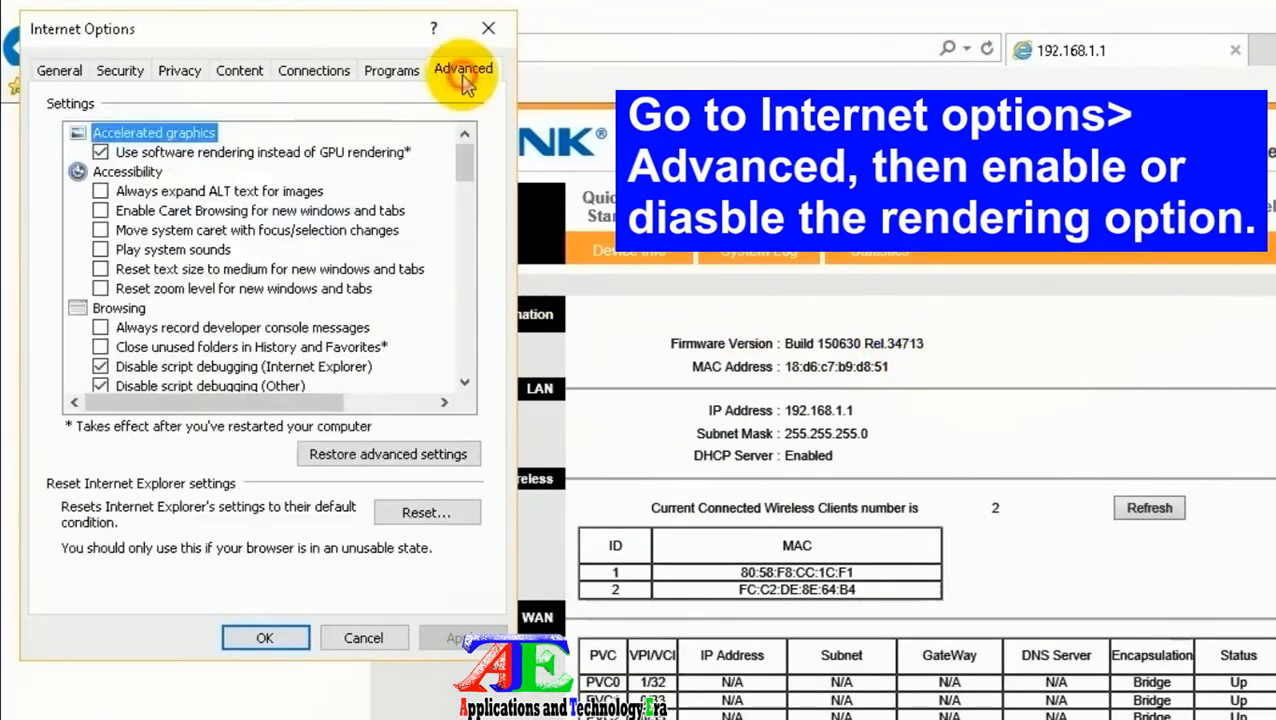
left_click(99, 152)
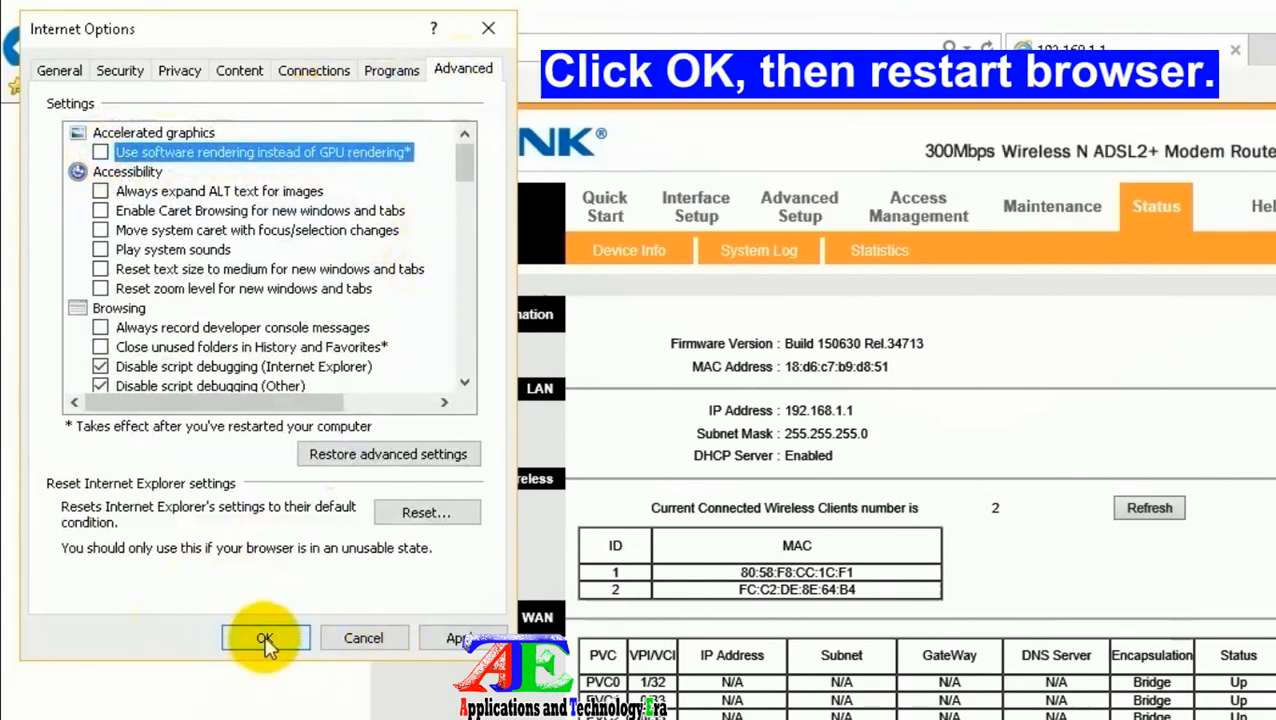
left_click(264, 637)
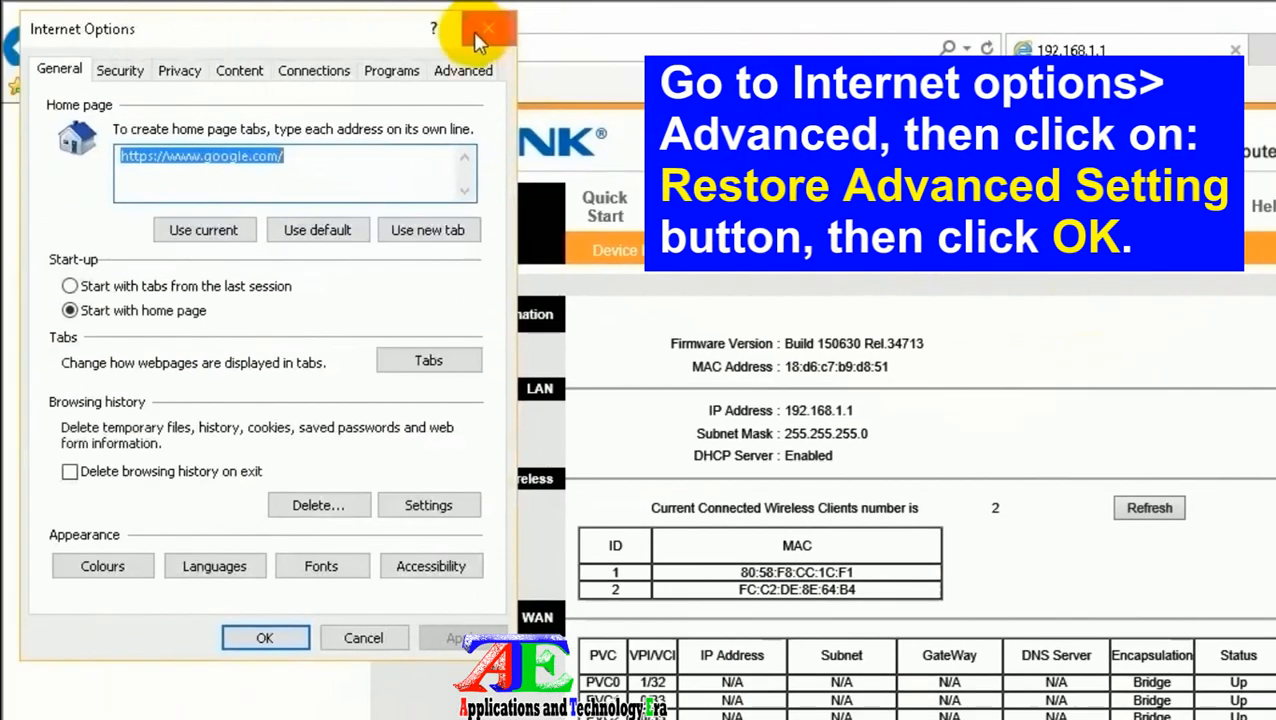
left_click(462, 70)
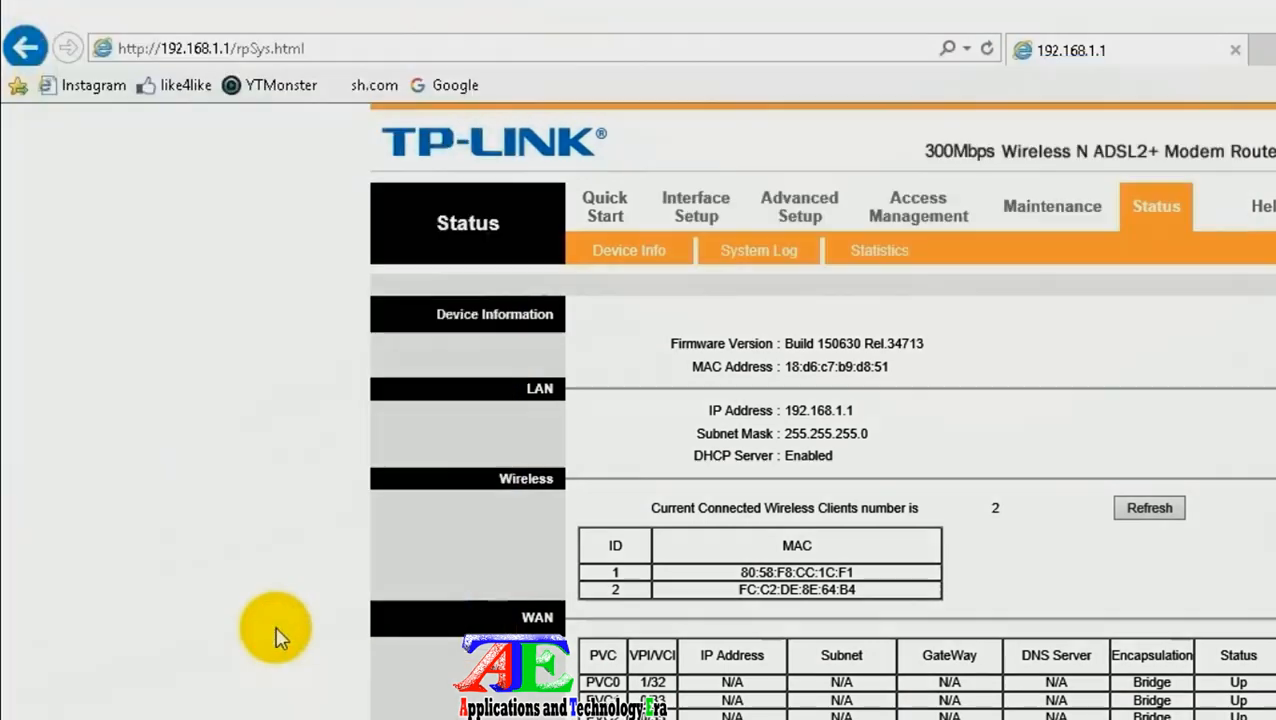
left_click(1261, 35)
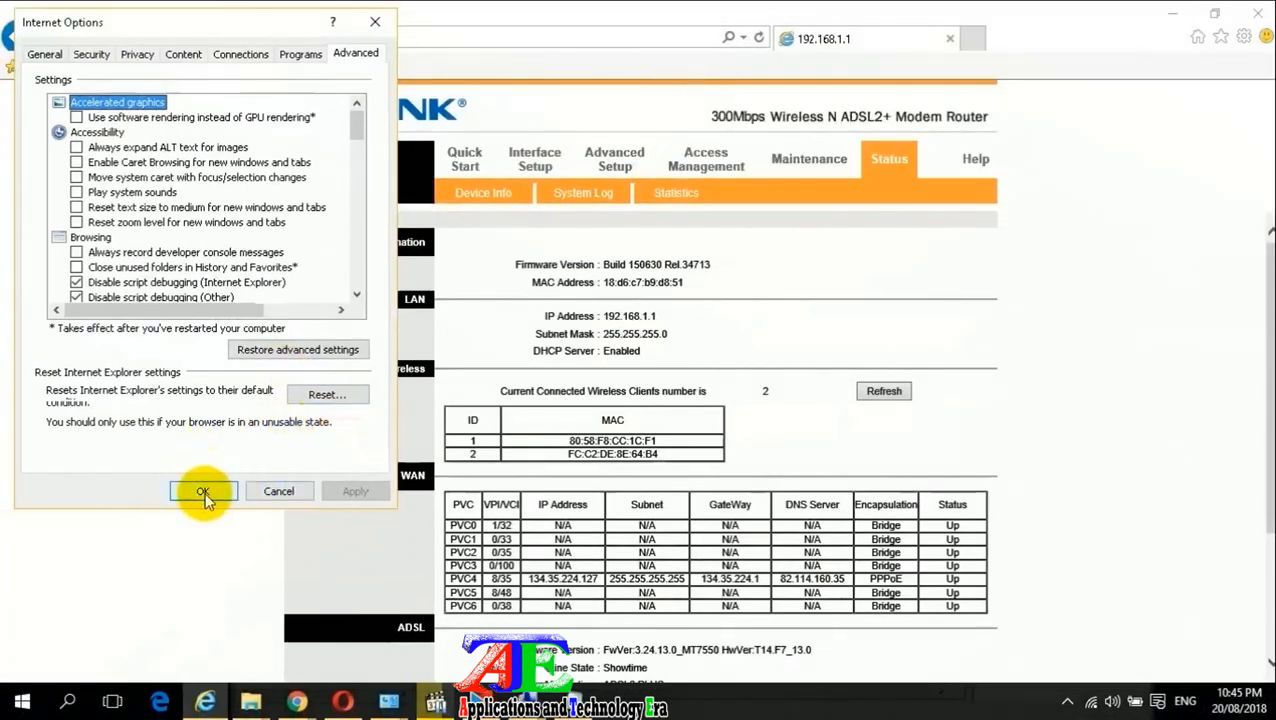
left_click(203, 491)
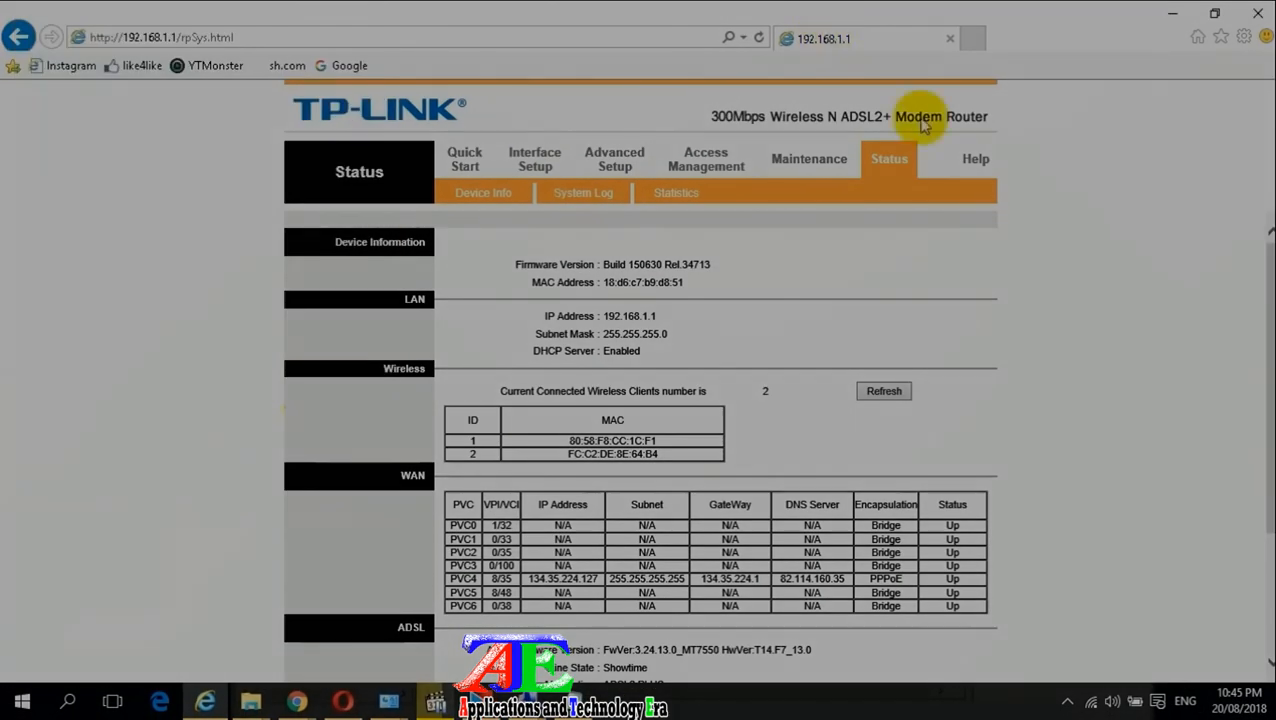
Uncheck Internet Explorer 11 in Windows Features via Programs and Features, confirming the warning
right_click(30, 700)
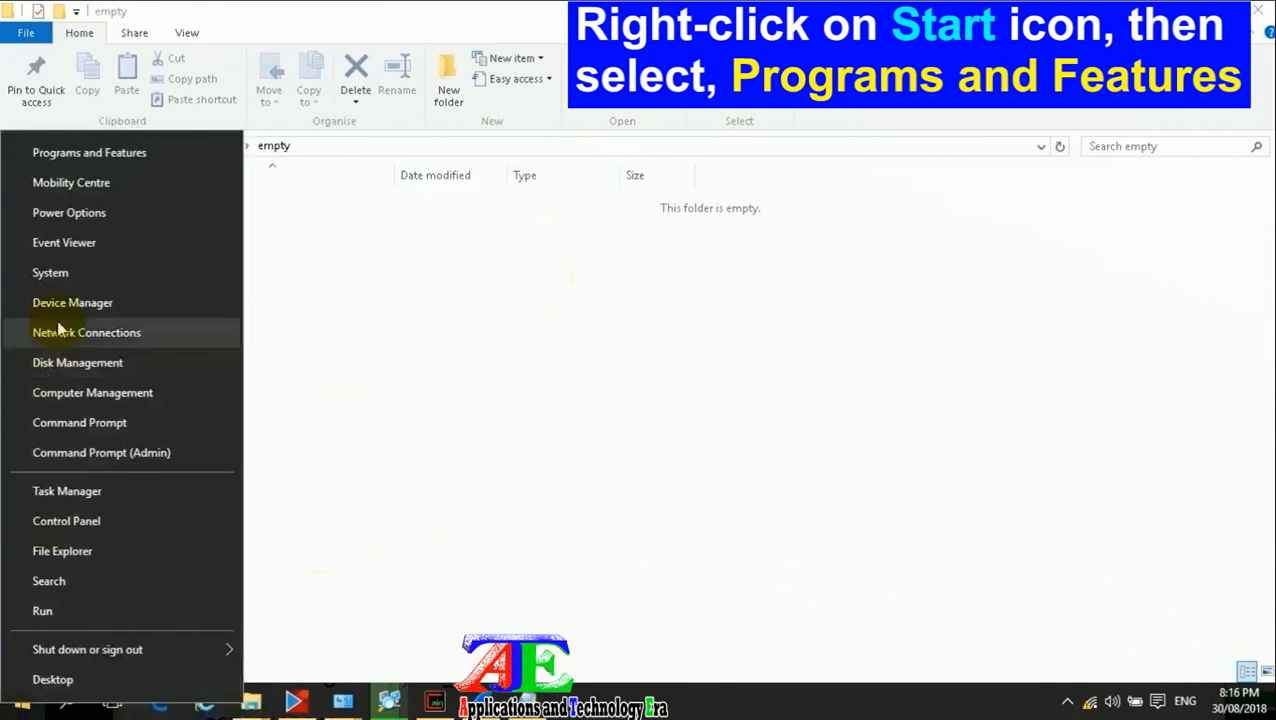
left_click(89, 152)
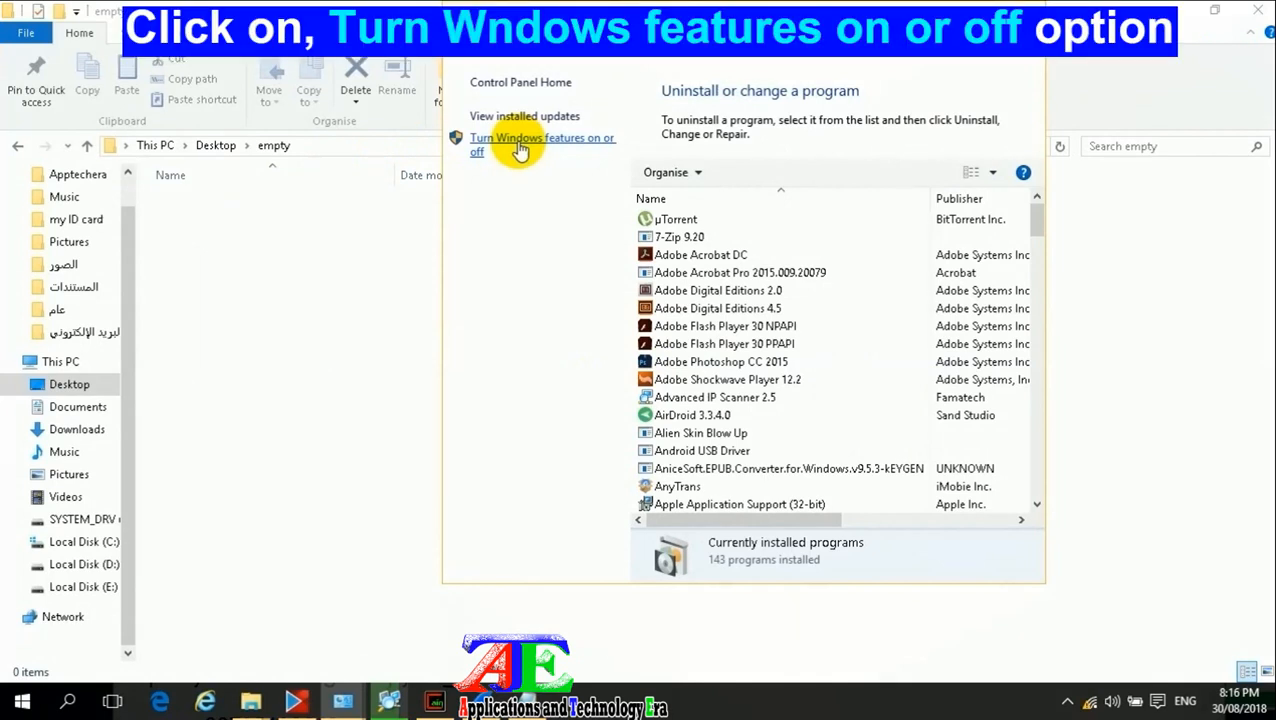
left_click(535, 138)
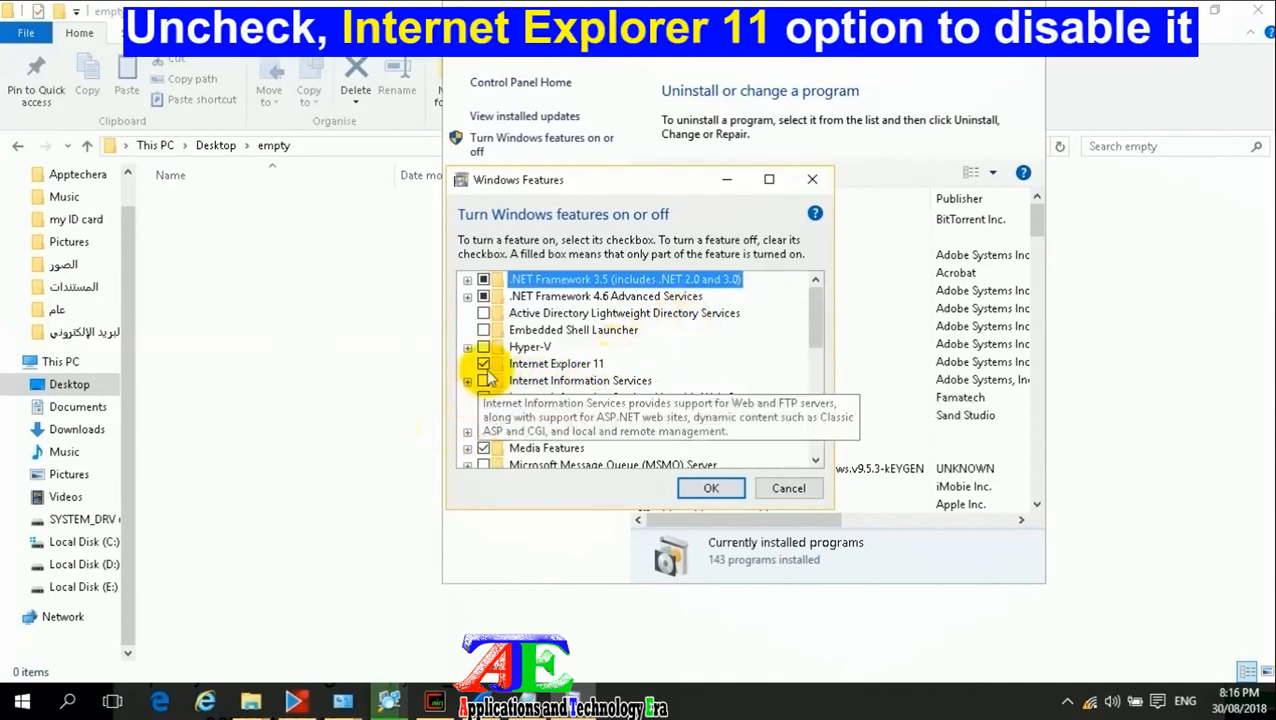
left_click(484, 363)
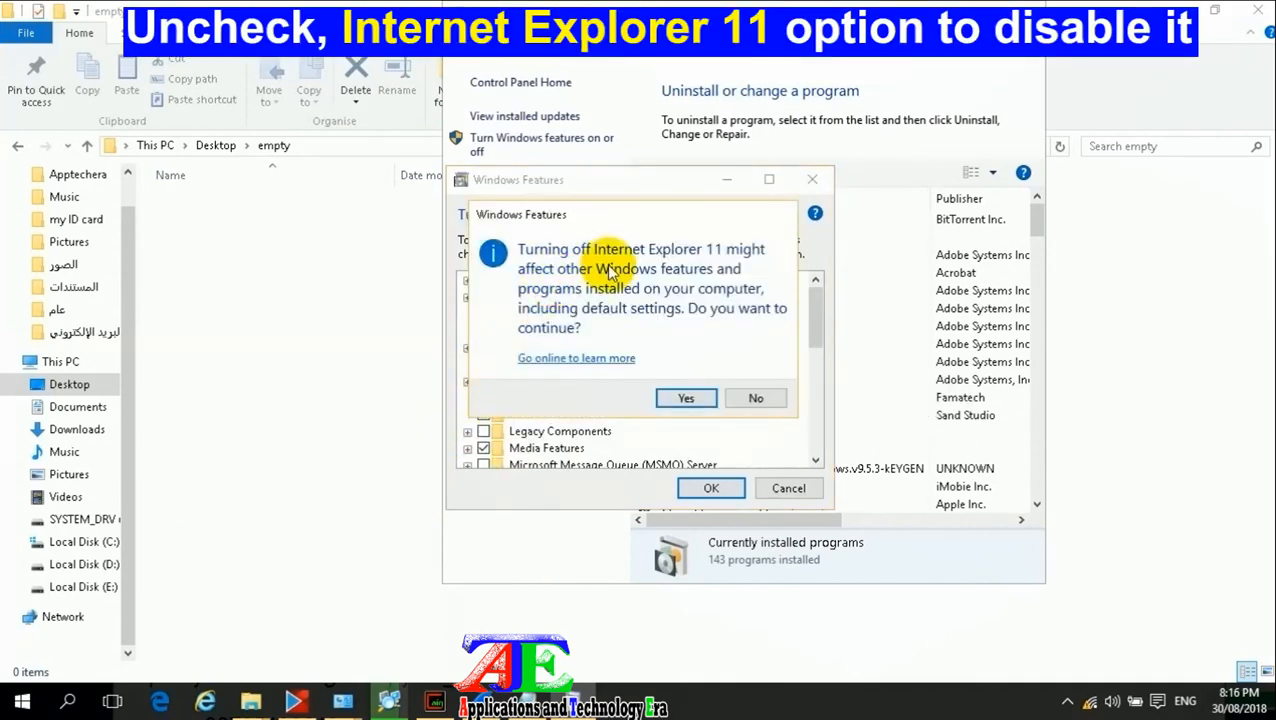
mouse_move(672, 365)
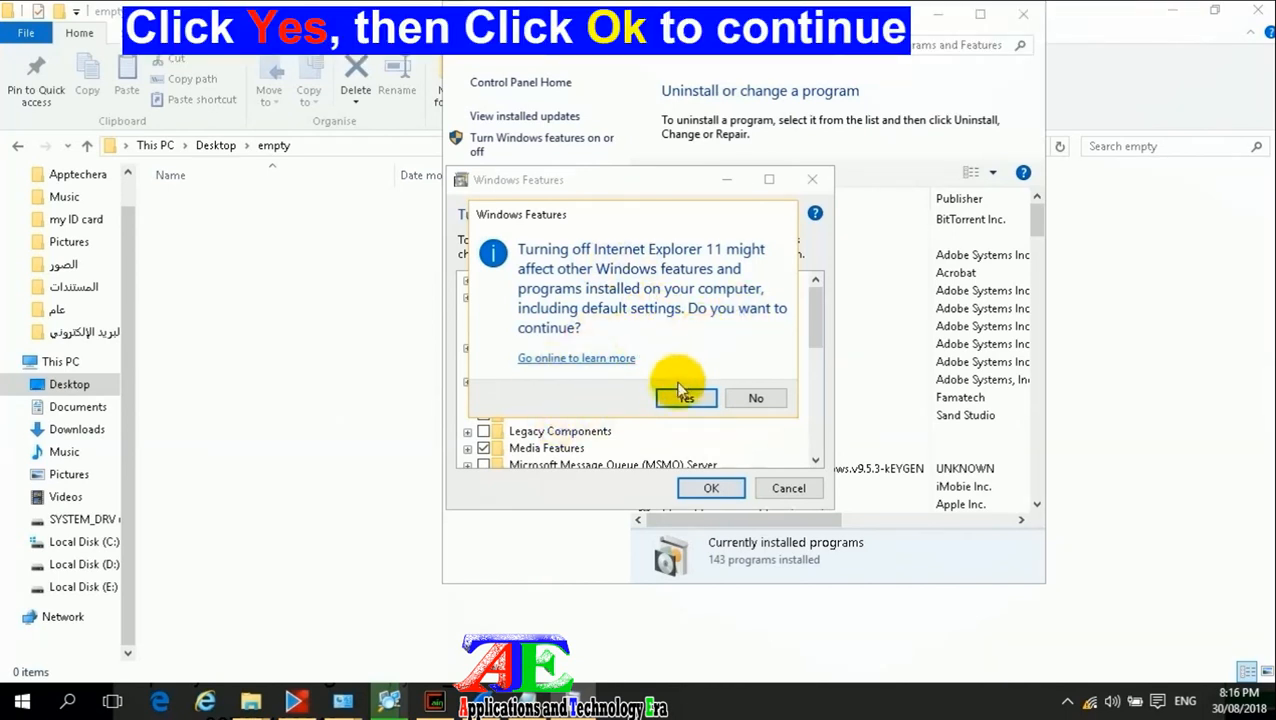
left_click(684, 398)
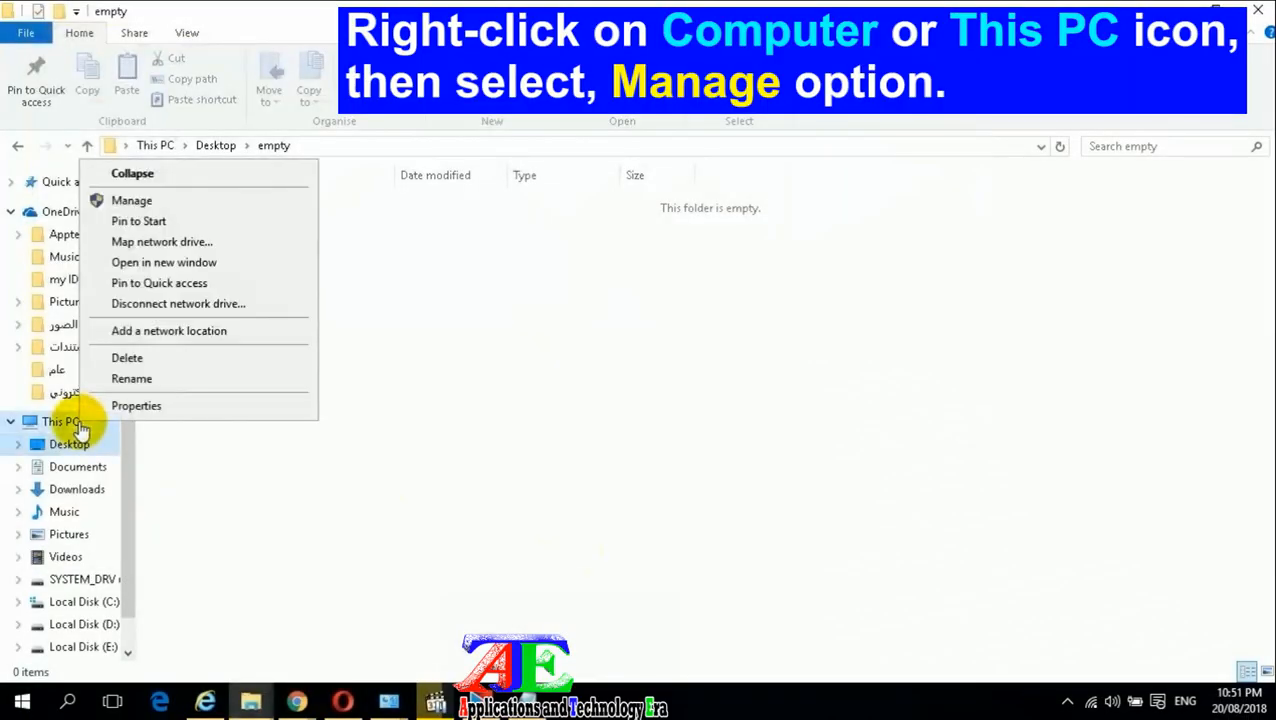
Launch Computer Management by running compmgmt.msc from the Run dialog
left_click(503, 376)
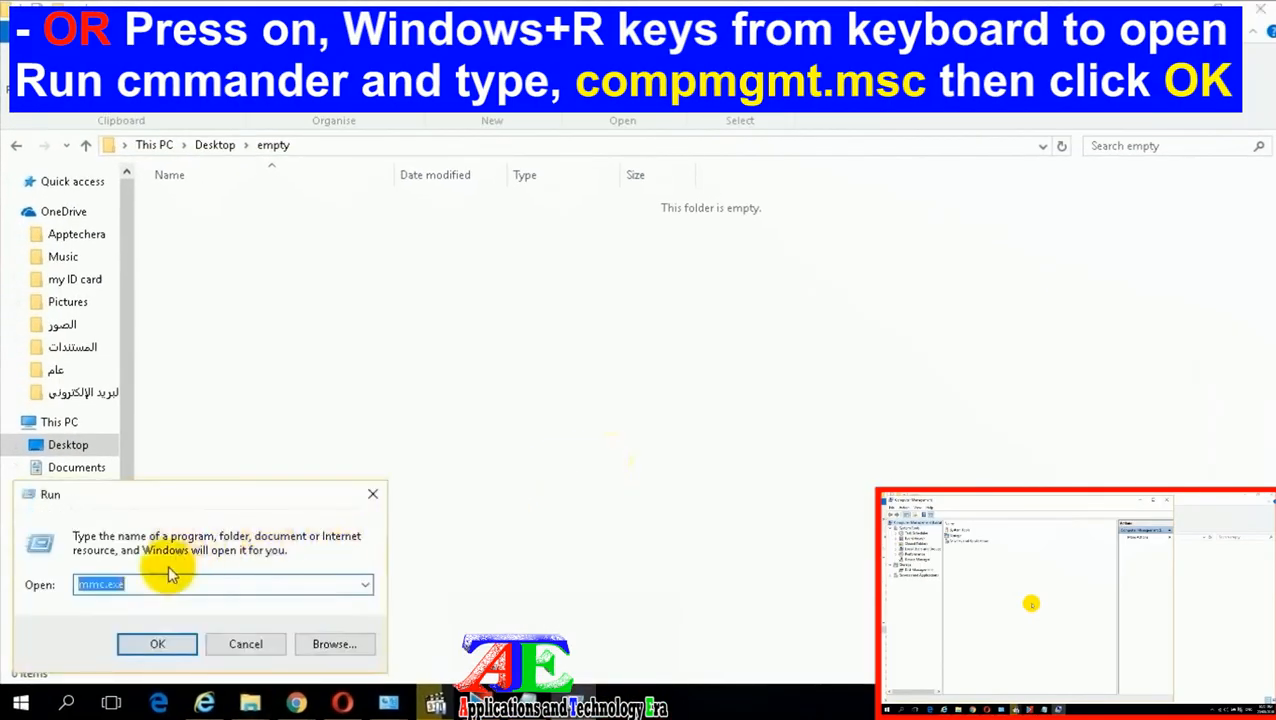
mouse_move(260, 625)
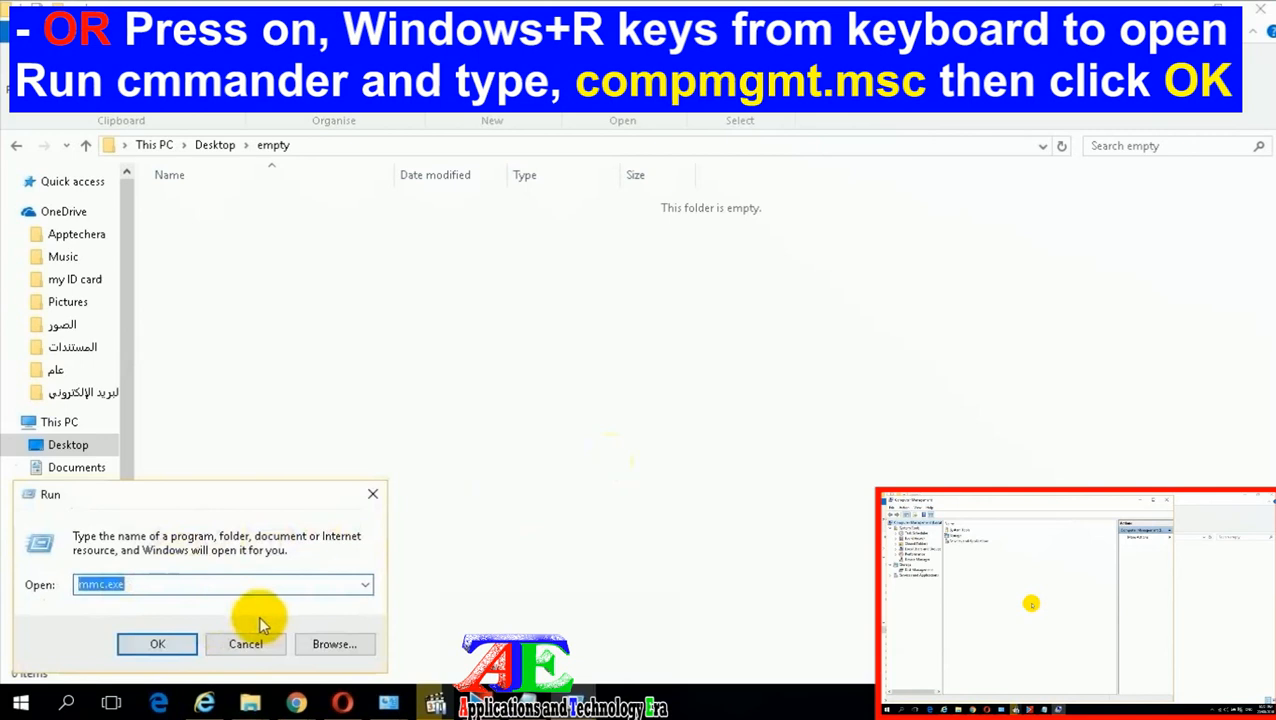
type("compmgmt.msc")
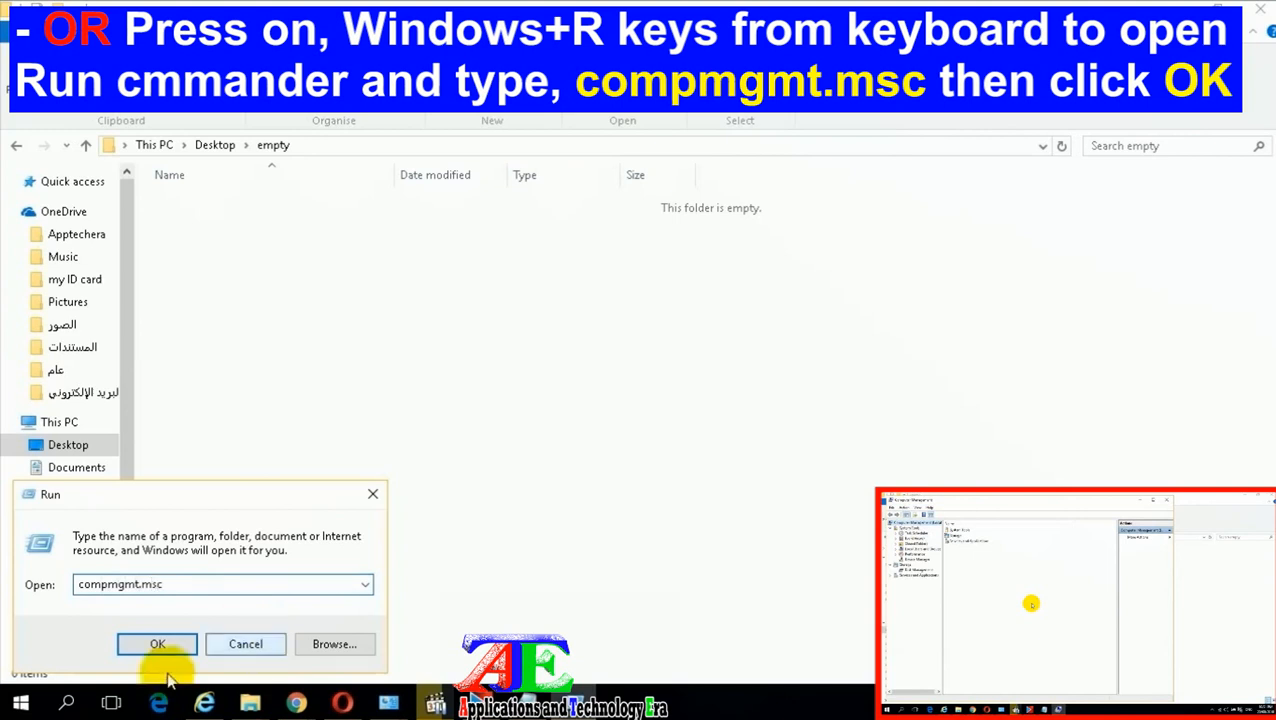
left_click(156, 644)
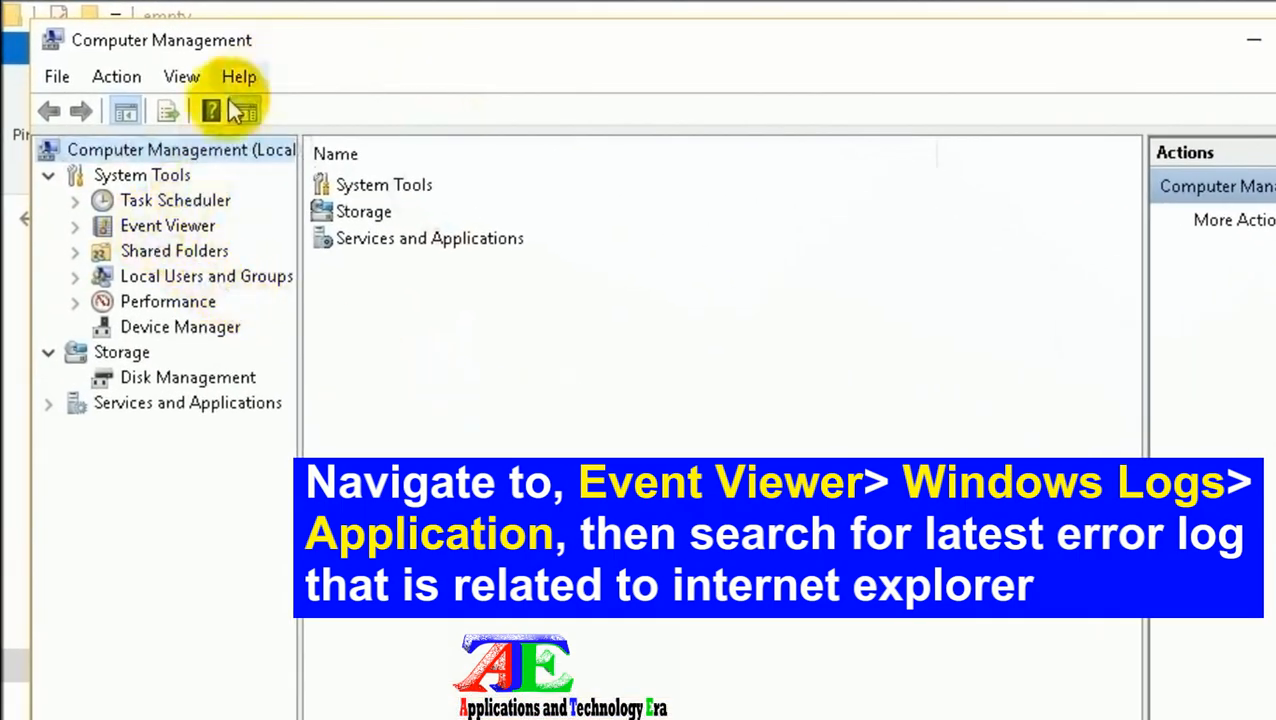
Open the latest Internet Explorer Application Error under Event Viewer > Windows Logs > Application
left_click(168, 225)
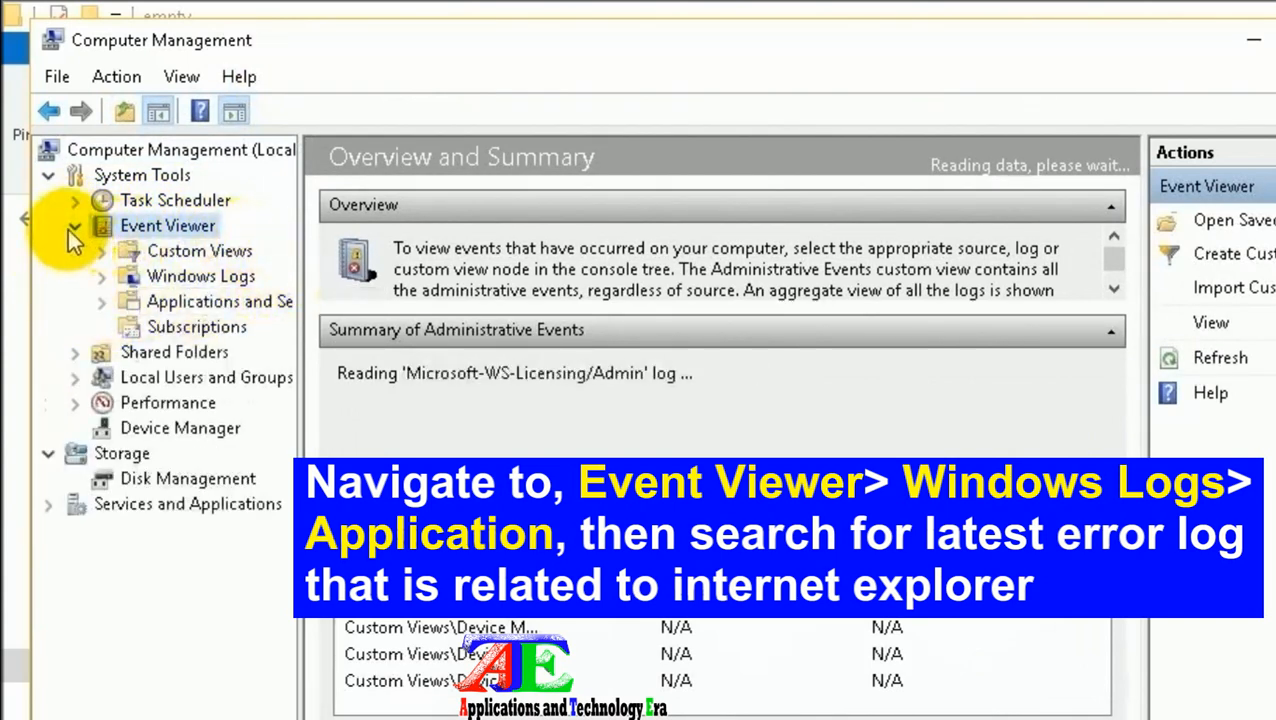
left_click(201, 276)
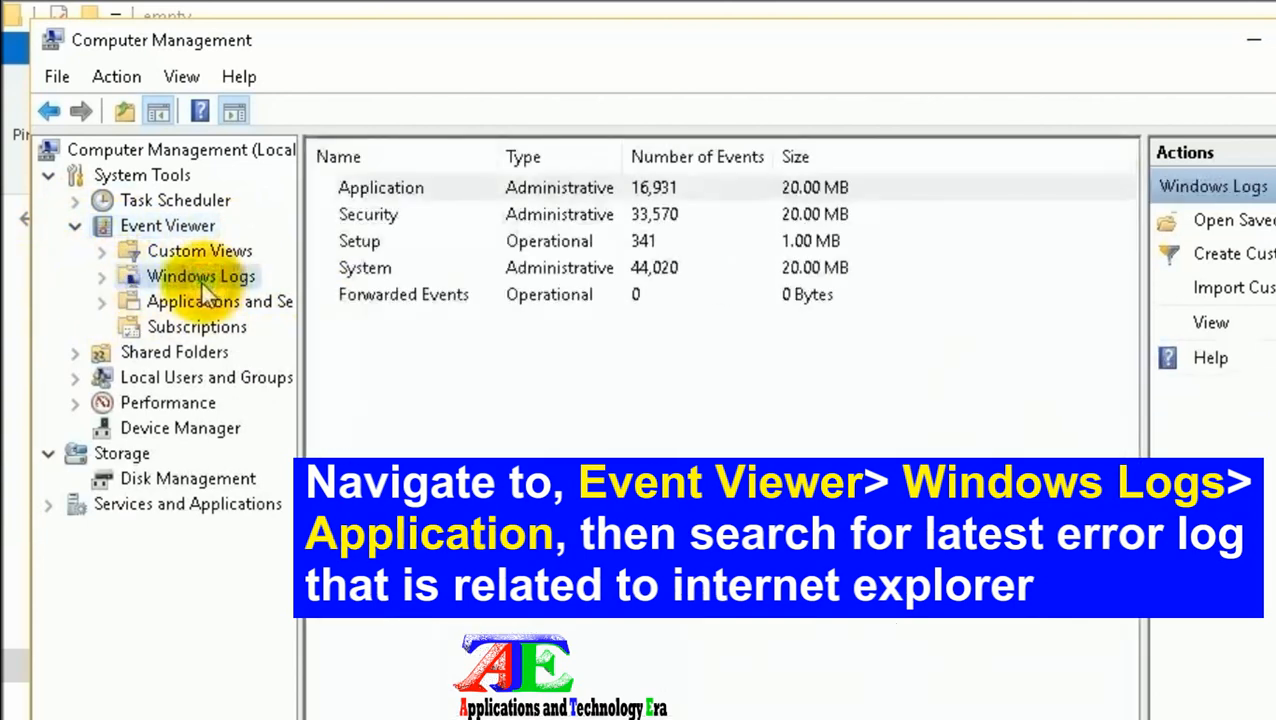
left_click(200, 276)
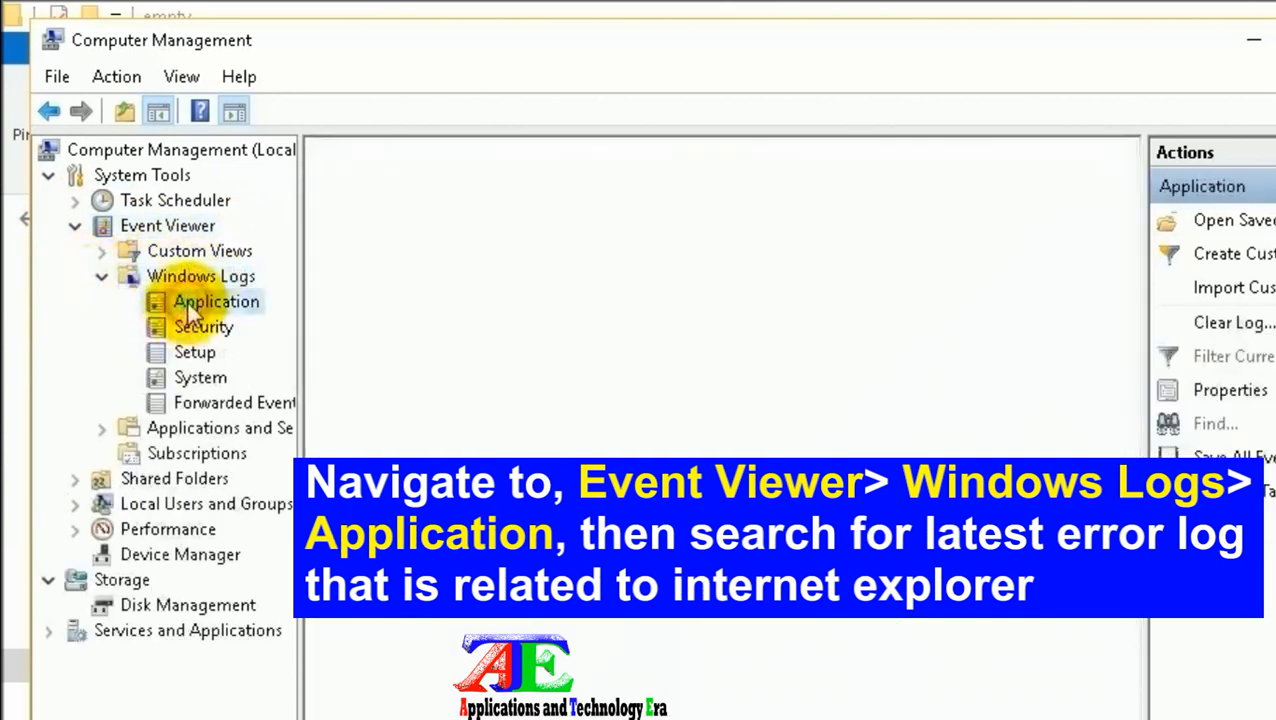
left_click(215, 301)
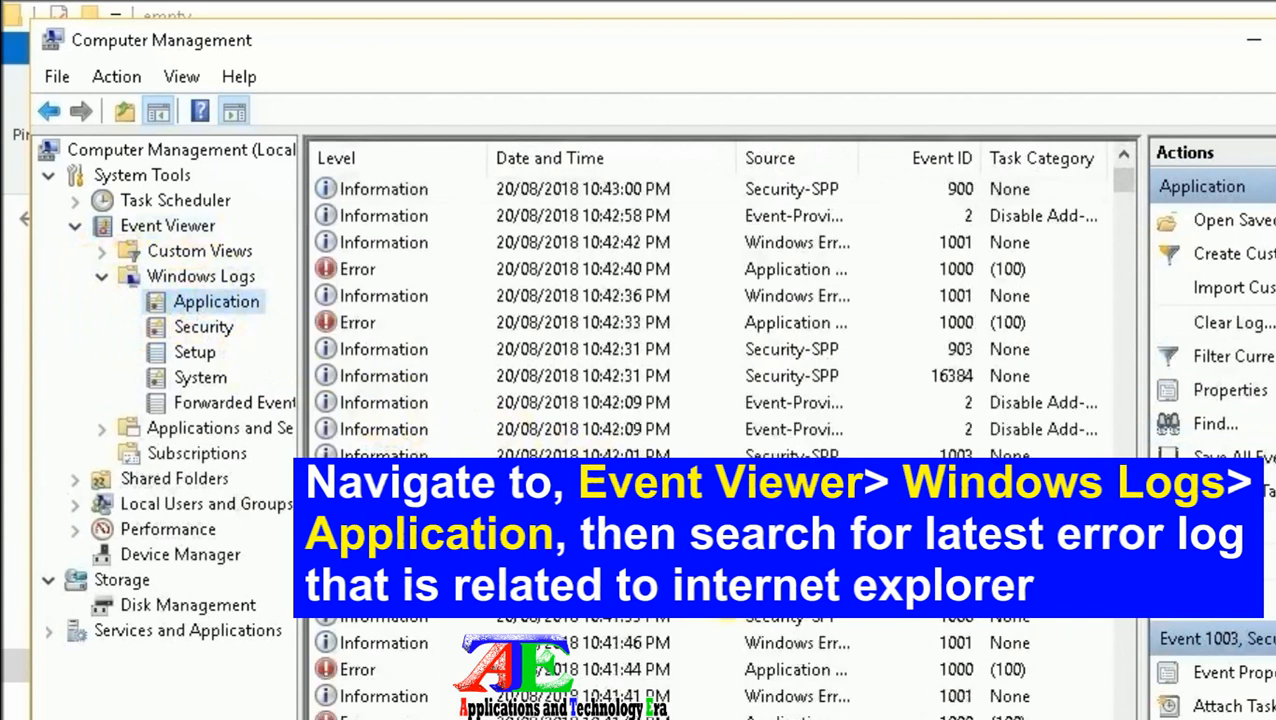
left_click(380, 429)
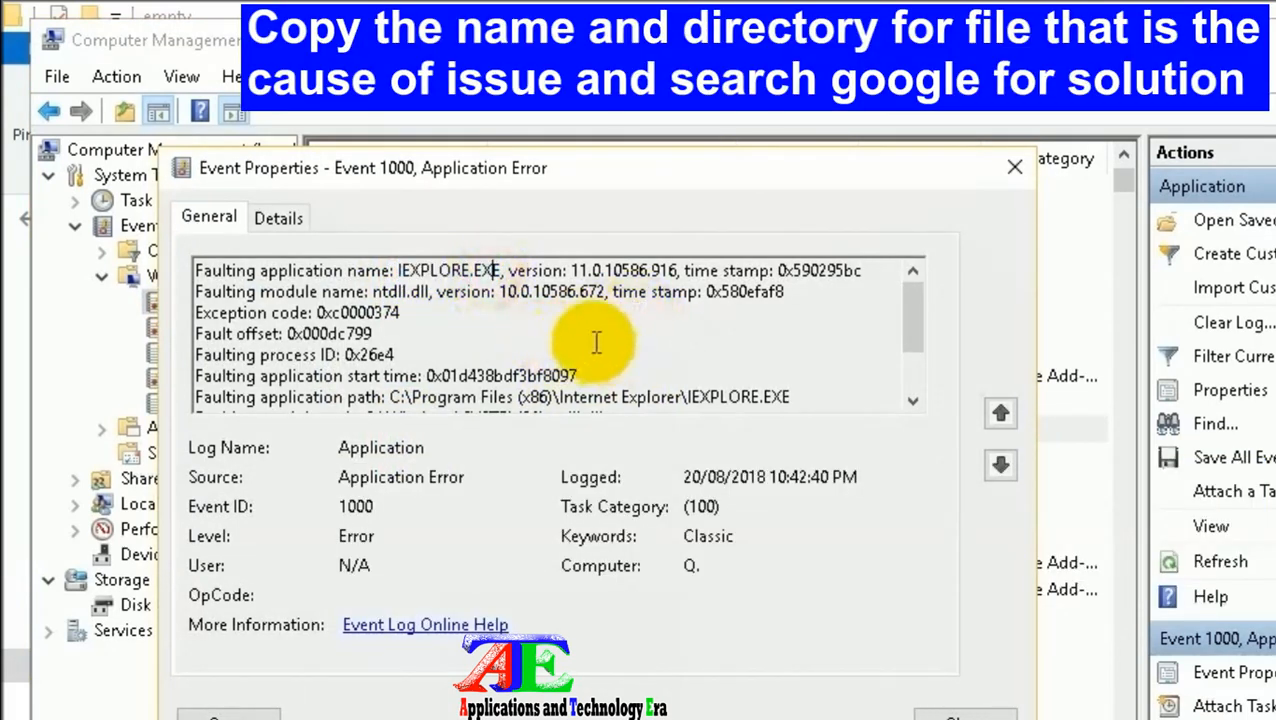
scroll("down", 3)
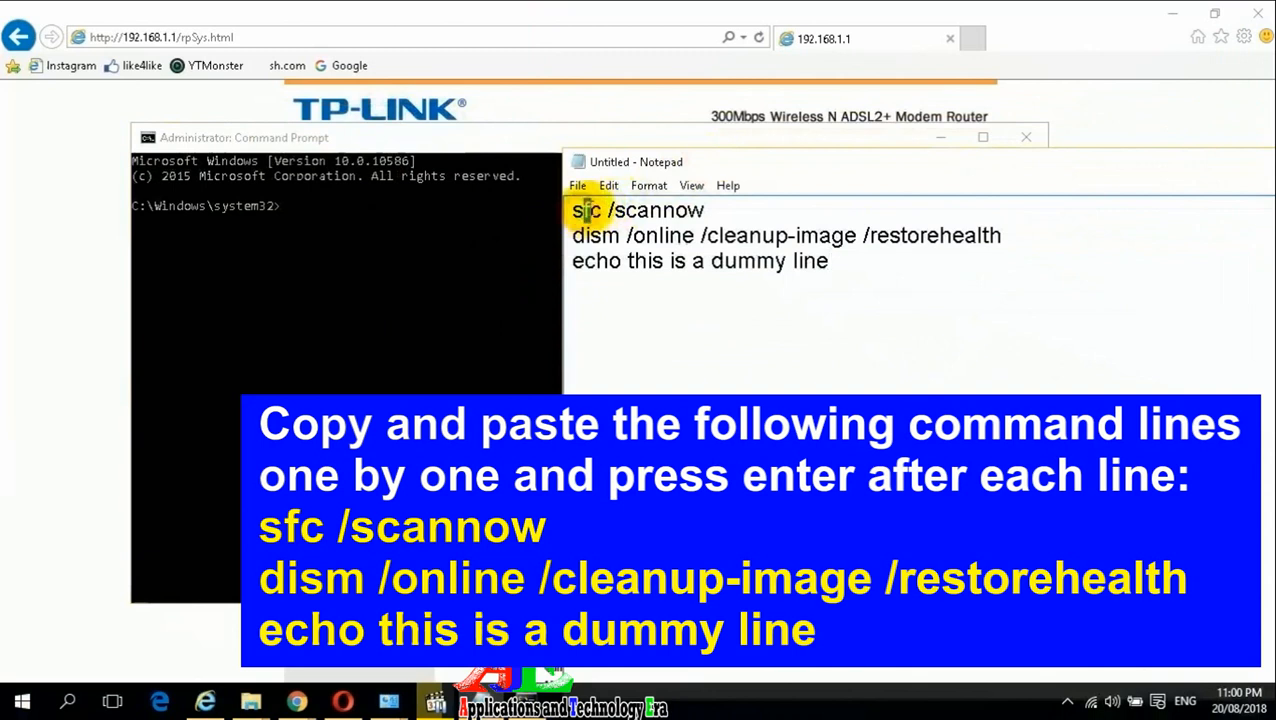
Paste sfc /scannow into the administrator Command Prompt to start the system scan
right_click(635, 210)
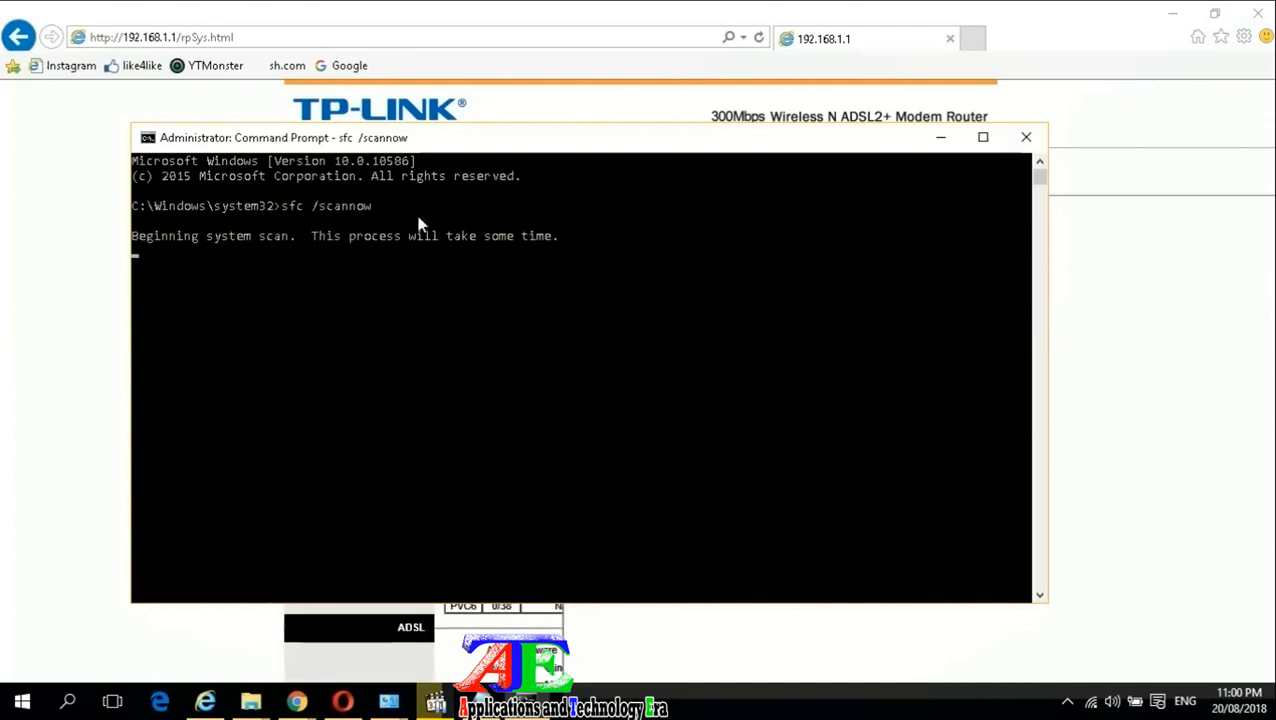
mouse_move(665, 275)
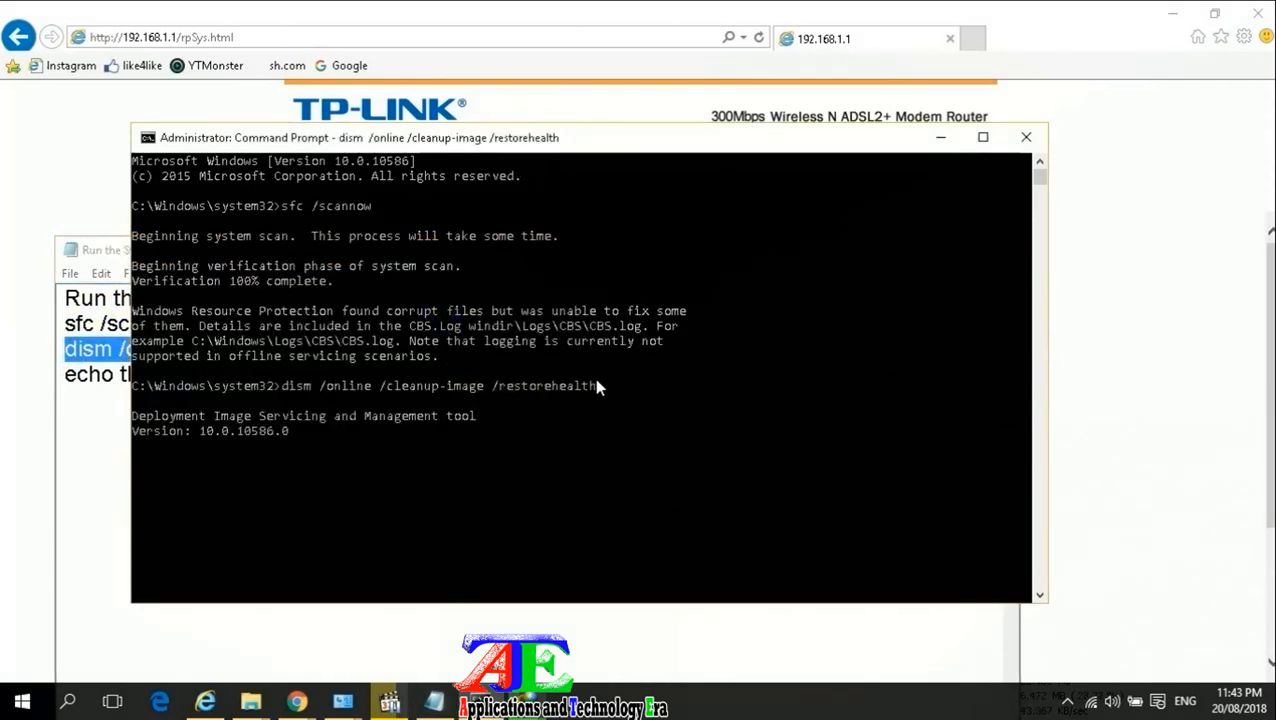
mouse_move(585, 358)
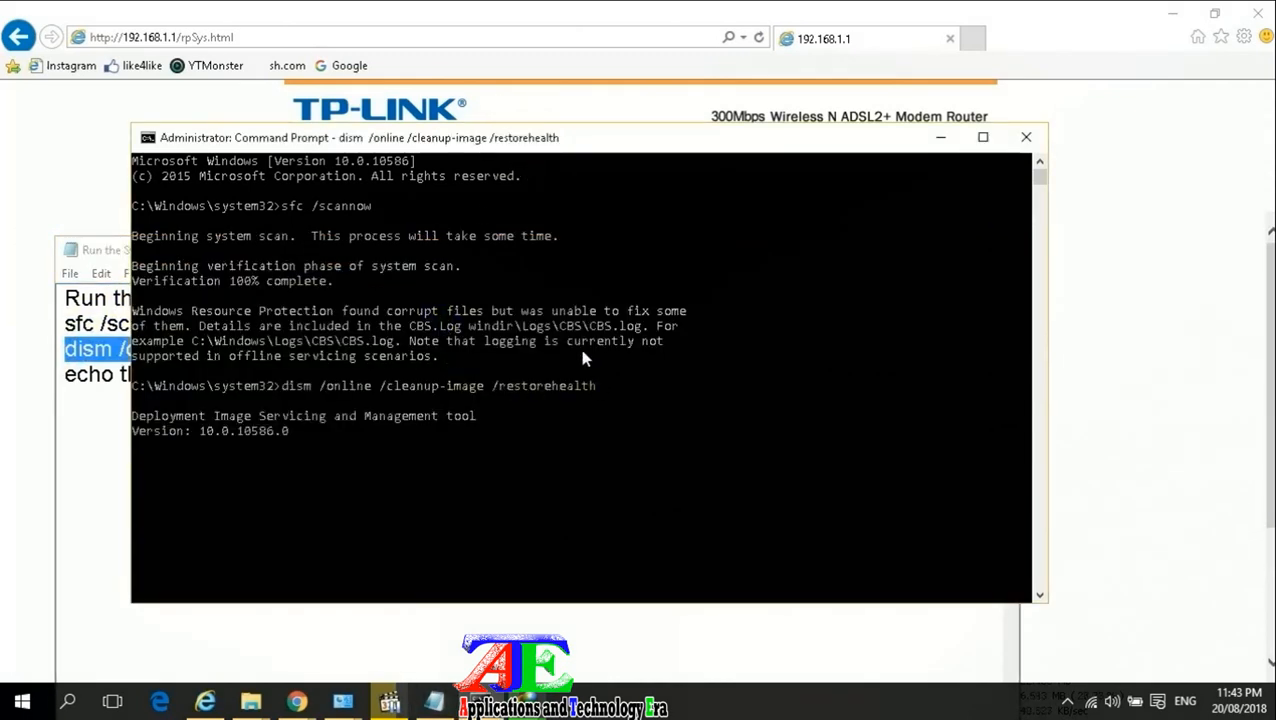